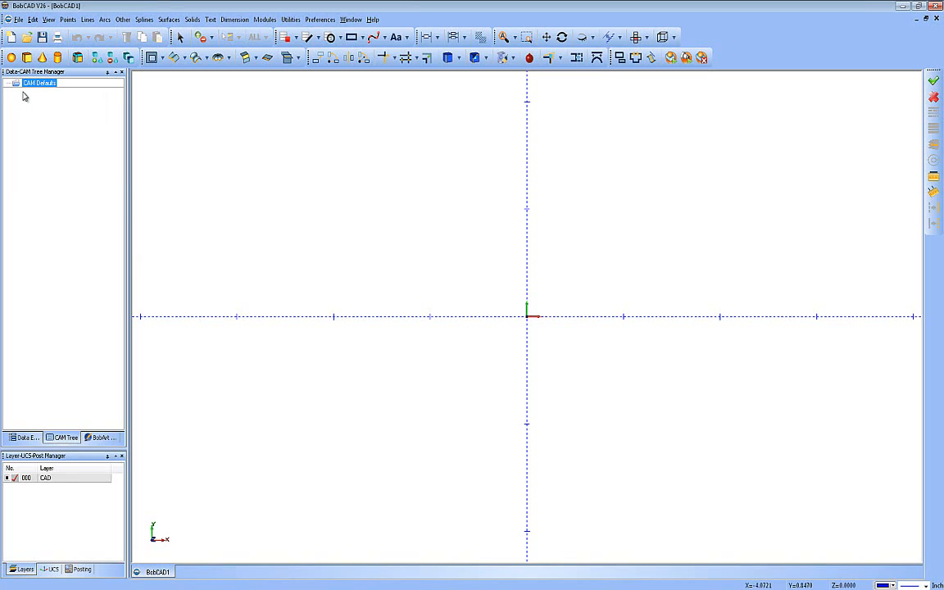
Open the Tool Library from the job item in the CAM Tree Manager.
right_click(39, 82)
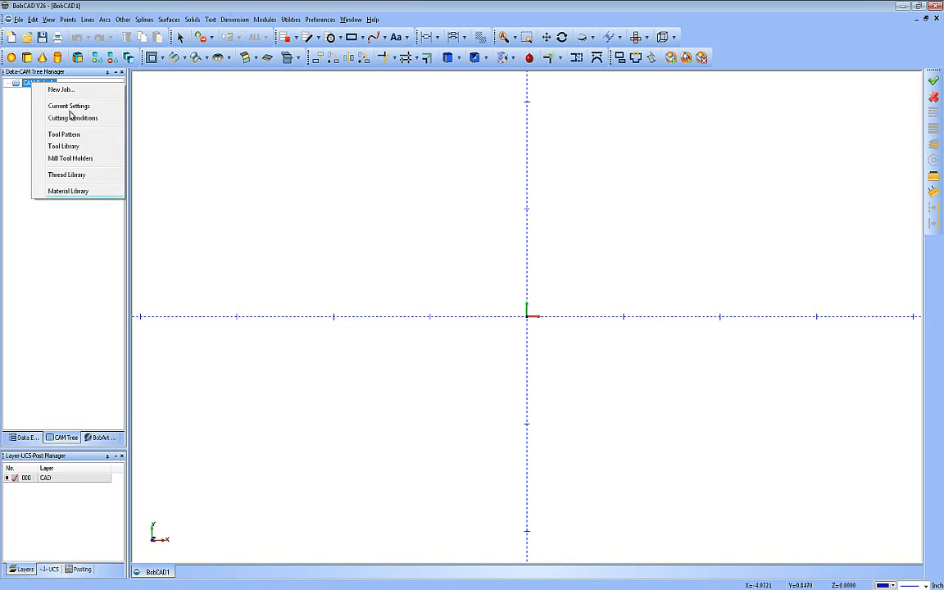
left_click(62, 146)
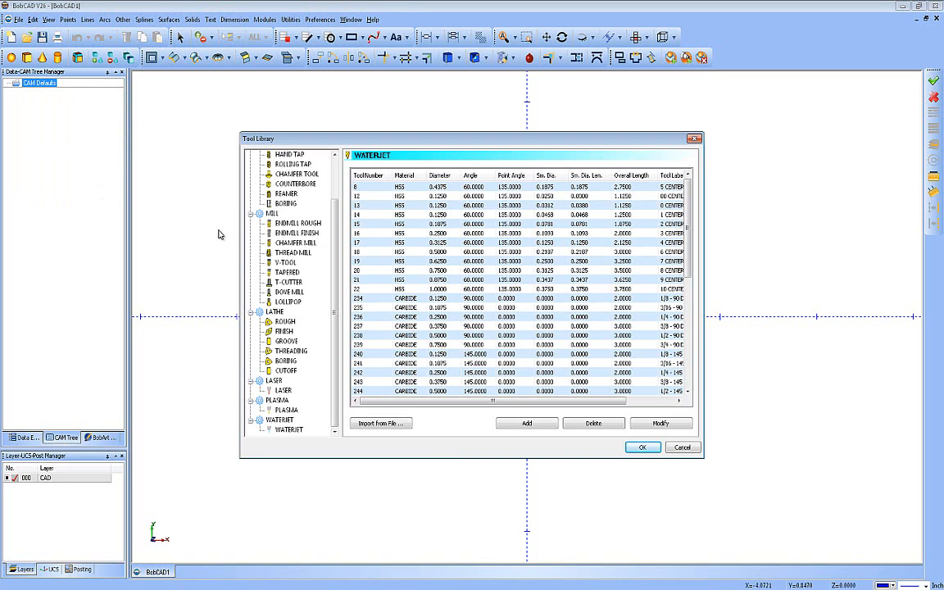
mouse_move(343, 238)
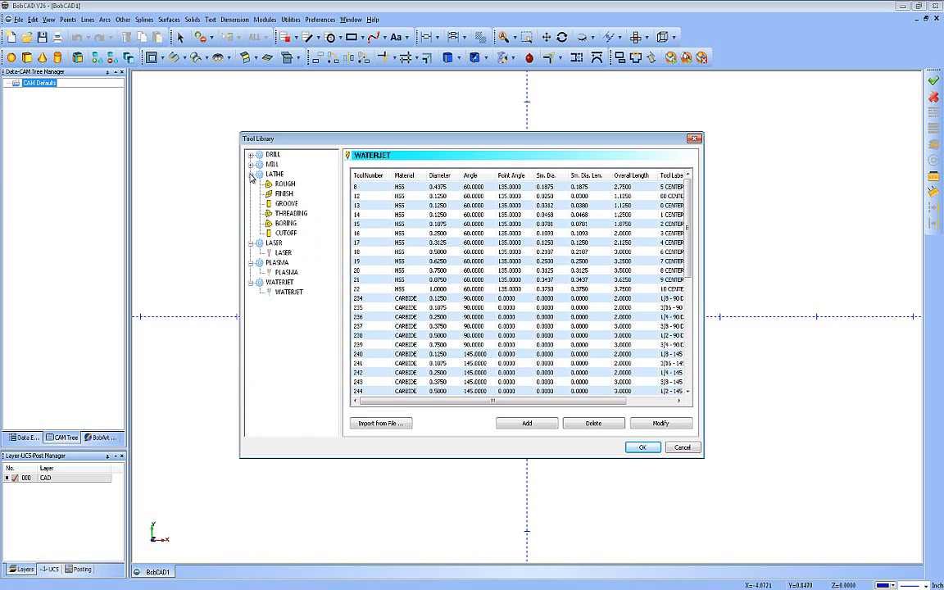
Collapse the Lathe branch so only top-level tool types show.
left_click(252, 174)
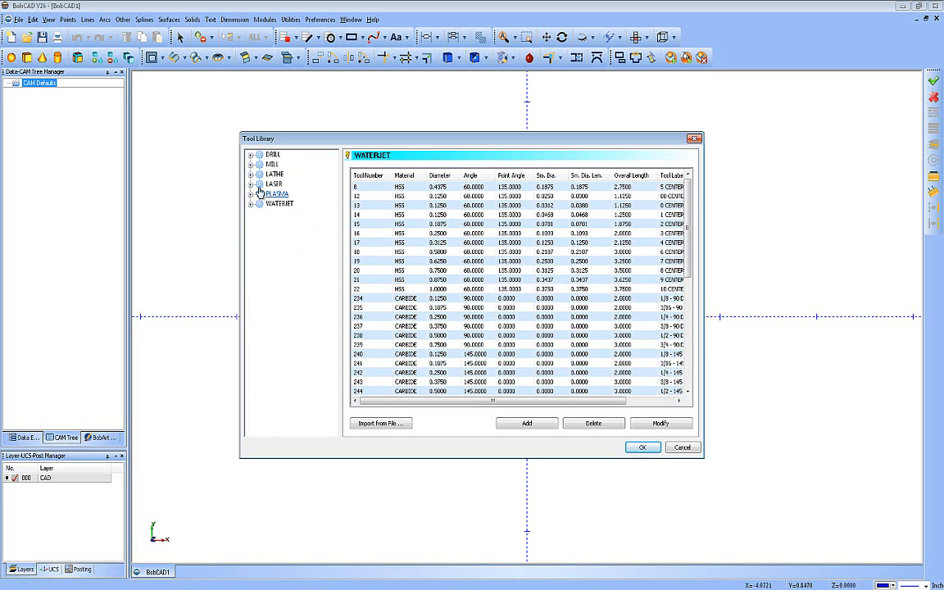
Expand Mill and browse Endmill Rough, Thread Mill, T-Cutter and Lollipop, returning to Endmill Rough.
left_click(253, 163)
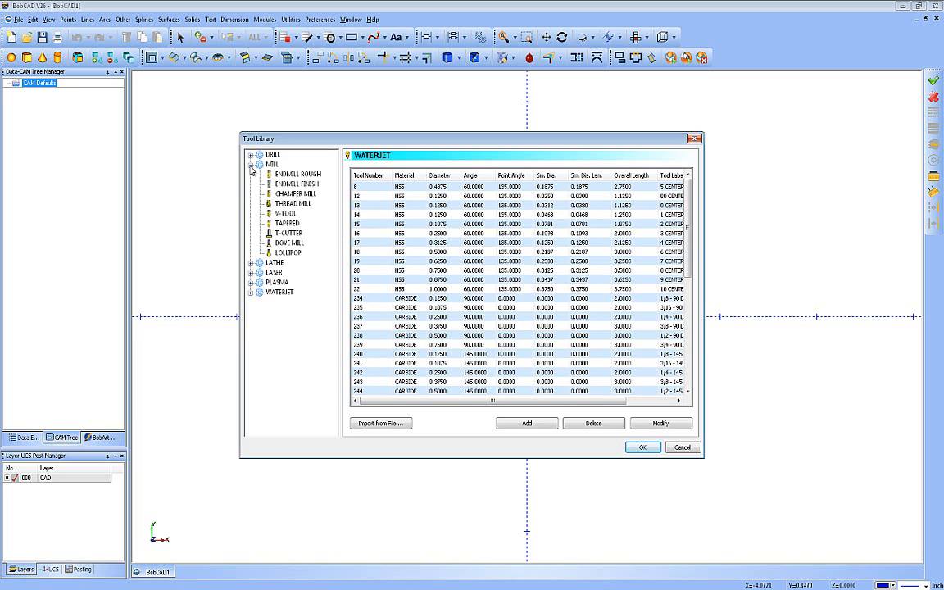
left_click(298, 174)
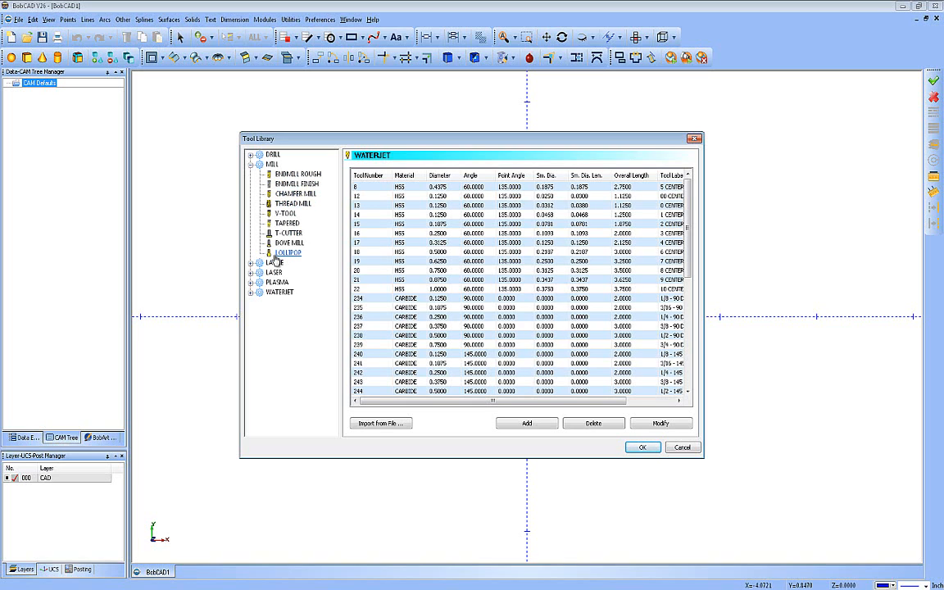
left_click(297, 173)
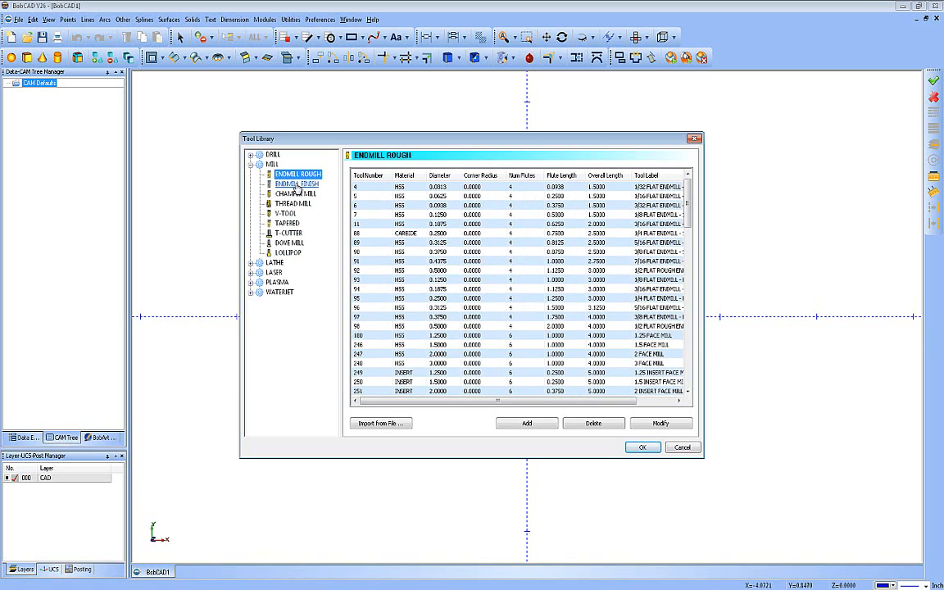
left_click(291, 203)
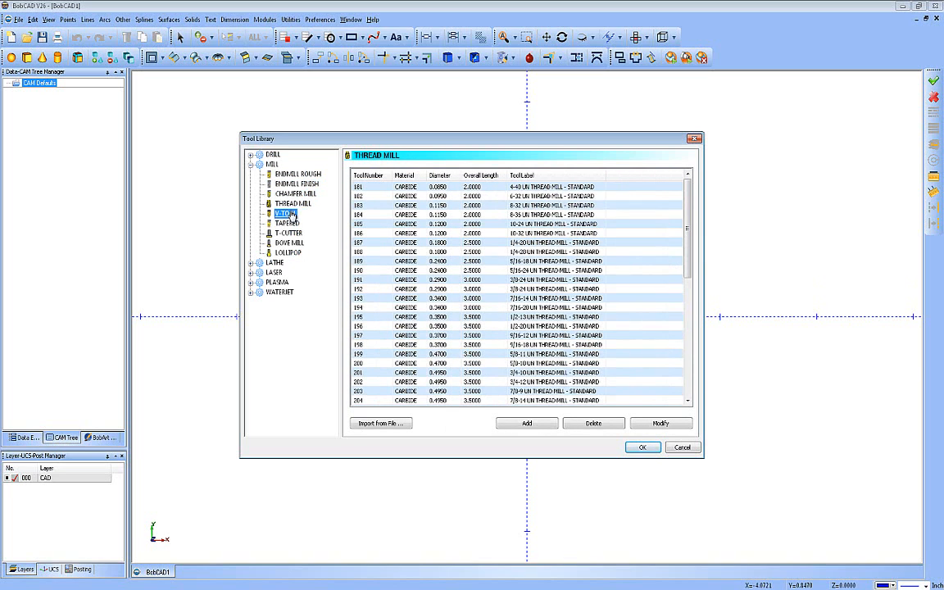
left_click(288, 232)
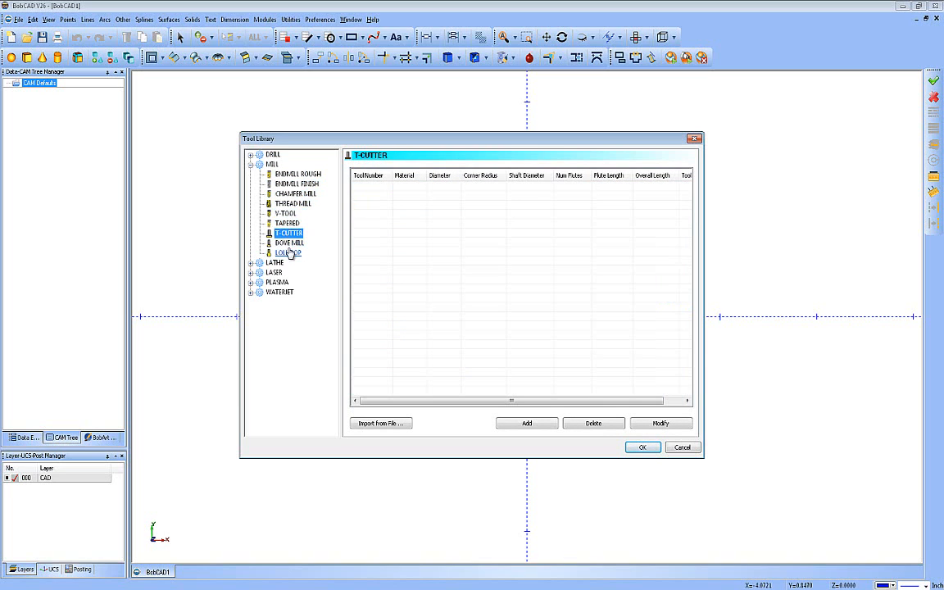
left_click(288, 252)
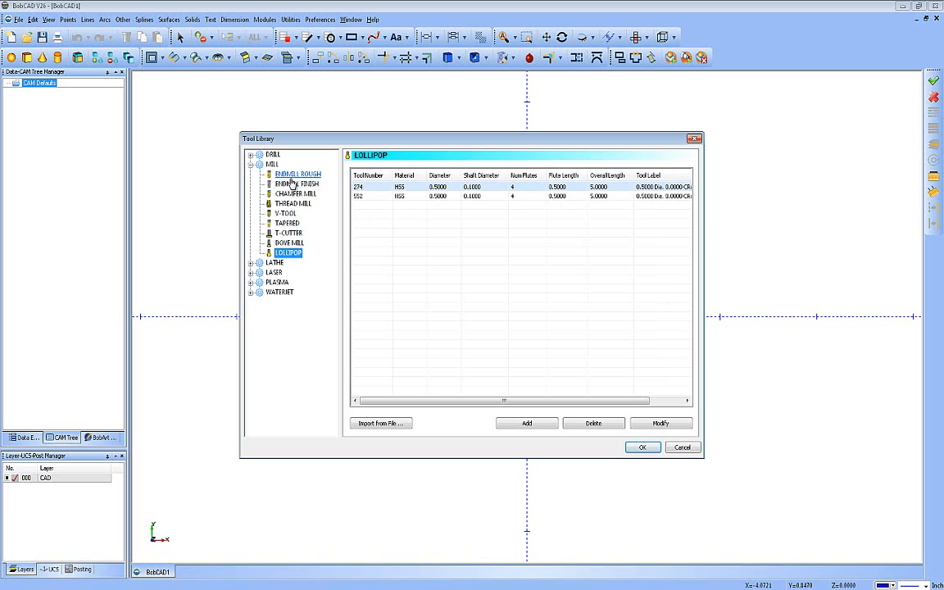
left_click(297, 174)
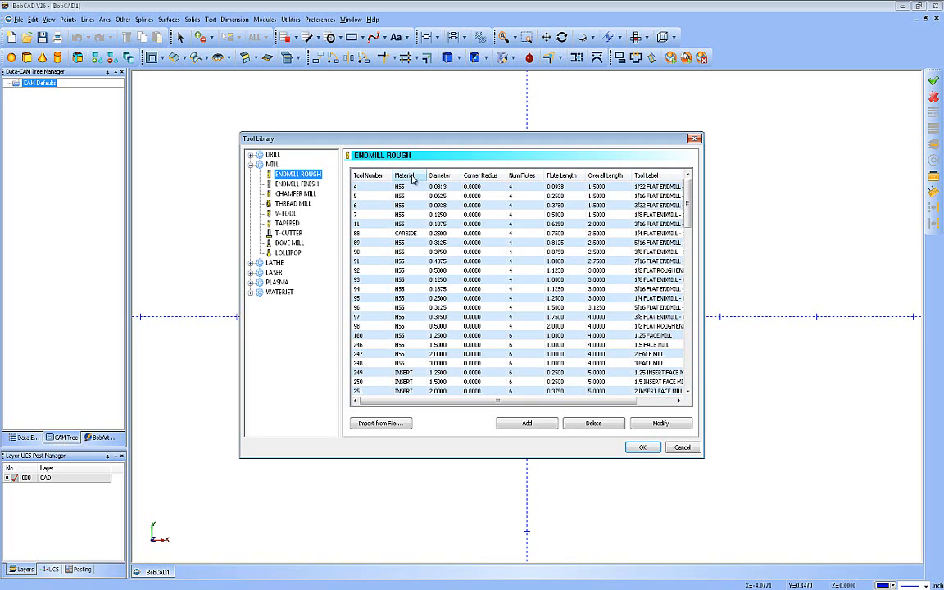
mouse_move(410, 179)
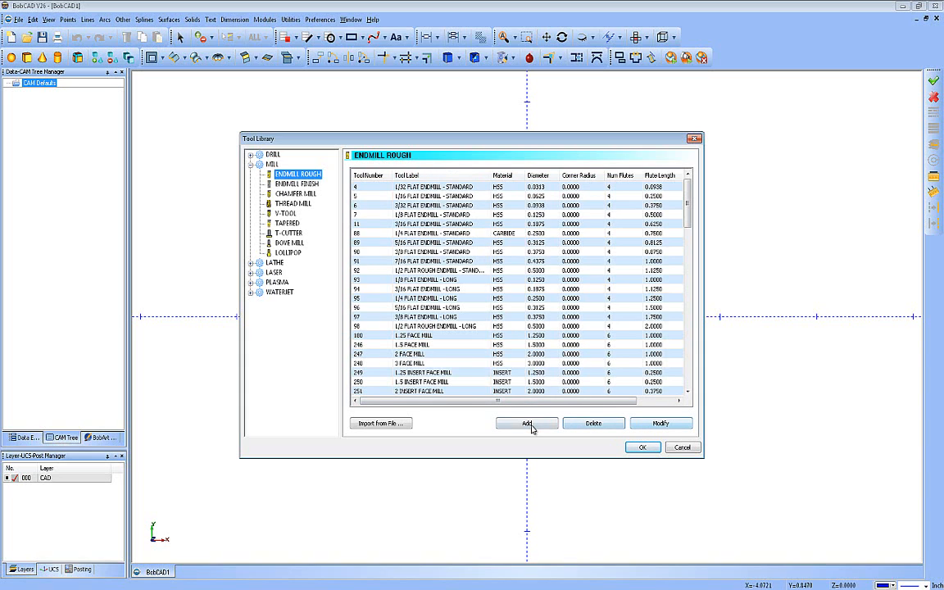
mouse_move(594, 423)
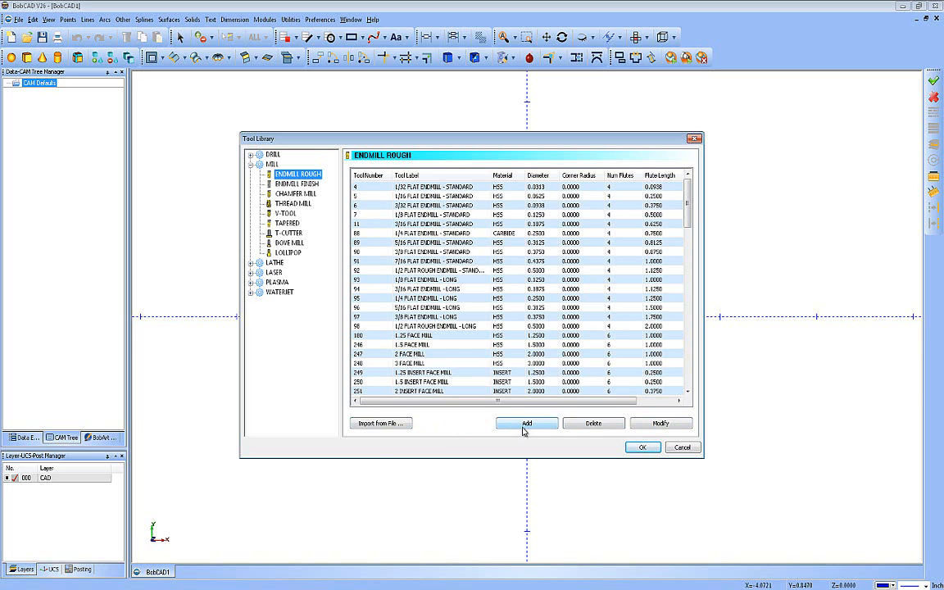
Add a new rough endmill with 7/16 diameter, cleared flute length and .010 corner radius.
left_click(526, 423)
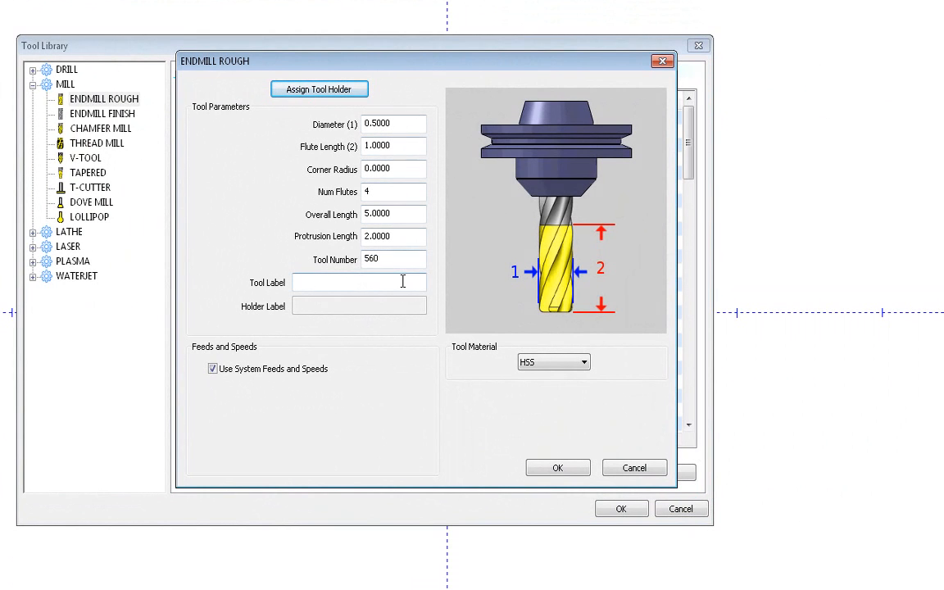
mouse_move(377, 213)
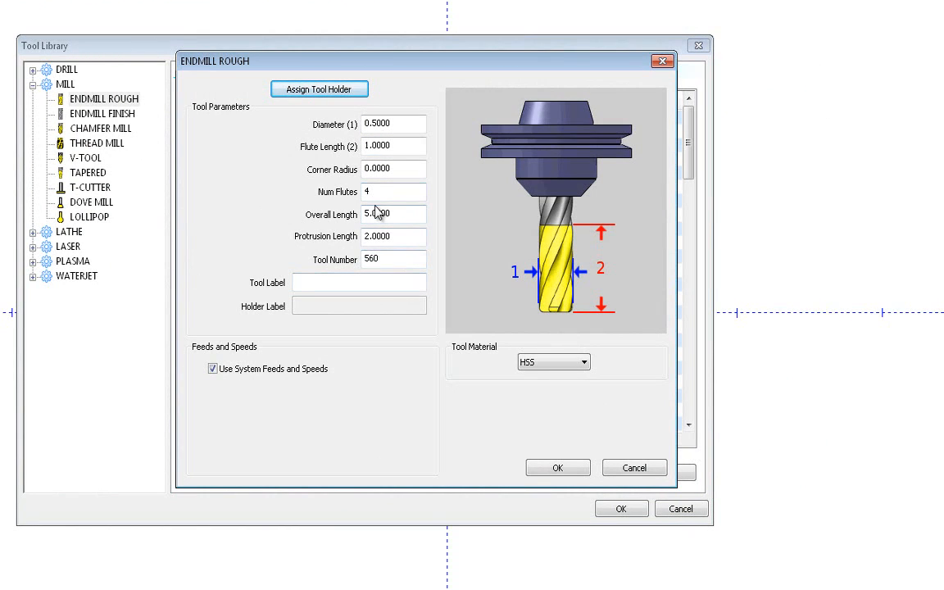
left_click(394, 124)
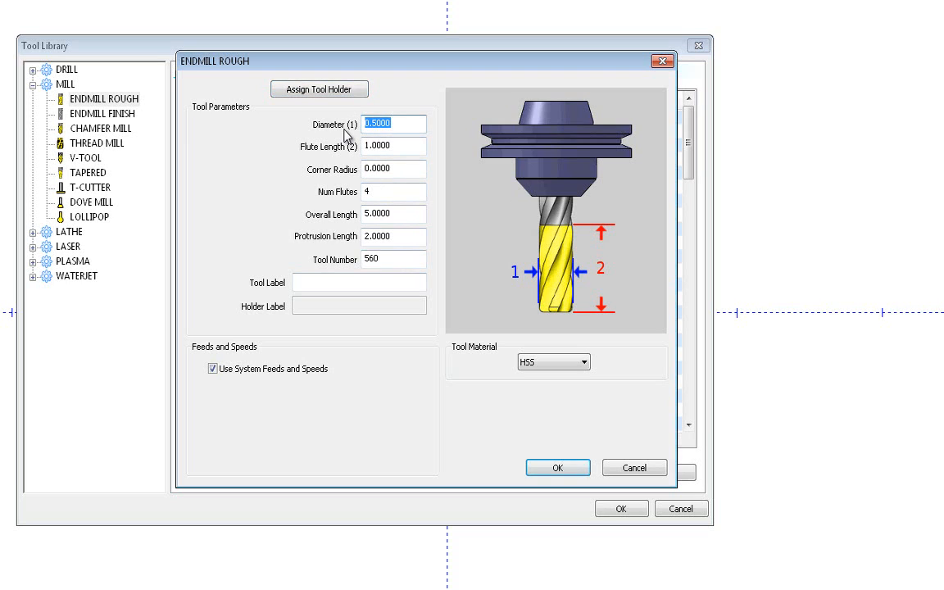
type("7/1")
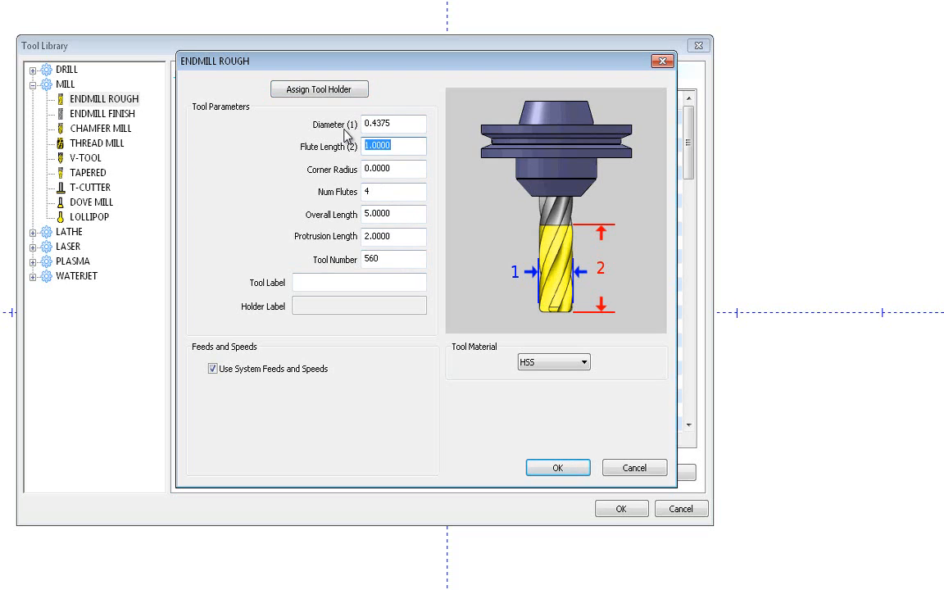
left_click(393, 144)
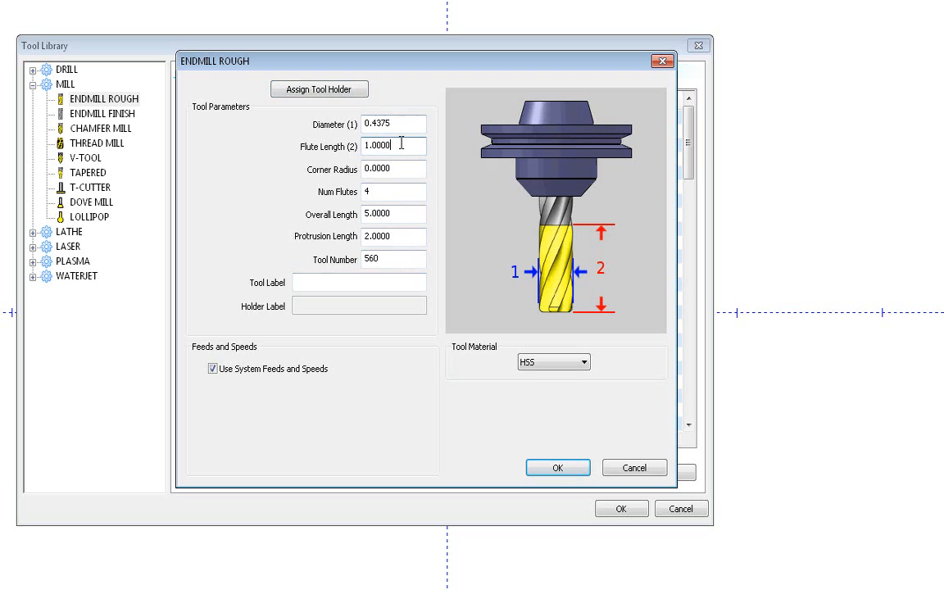
key("Backspace")
type("1.5")
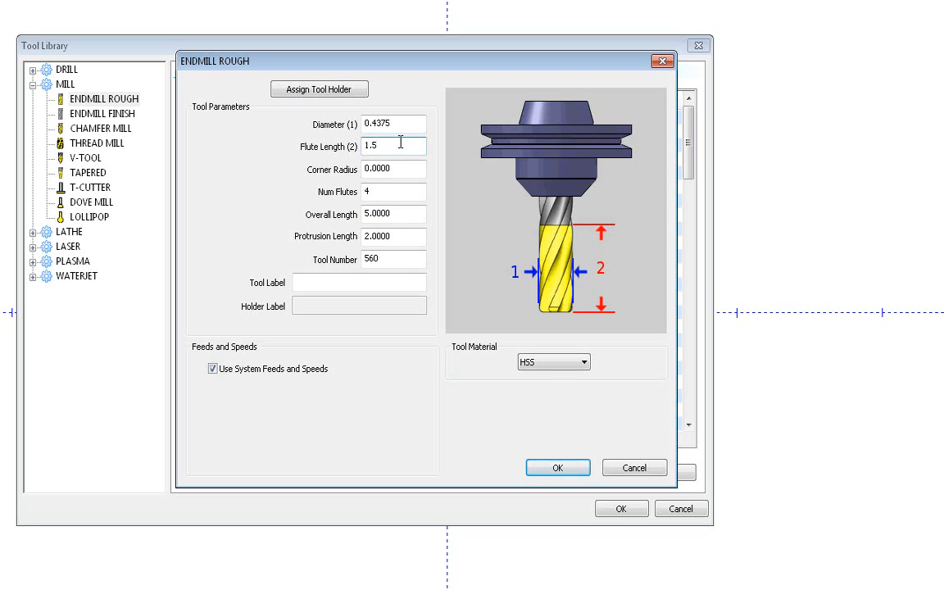
key("Tab")
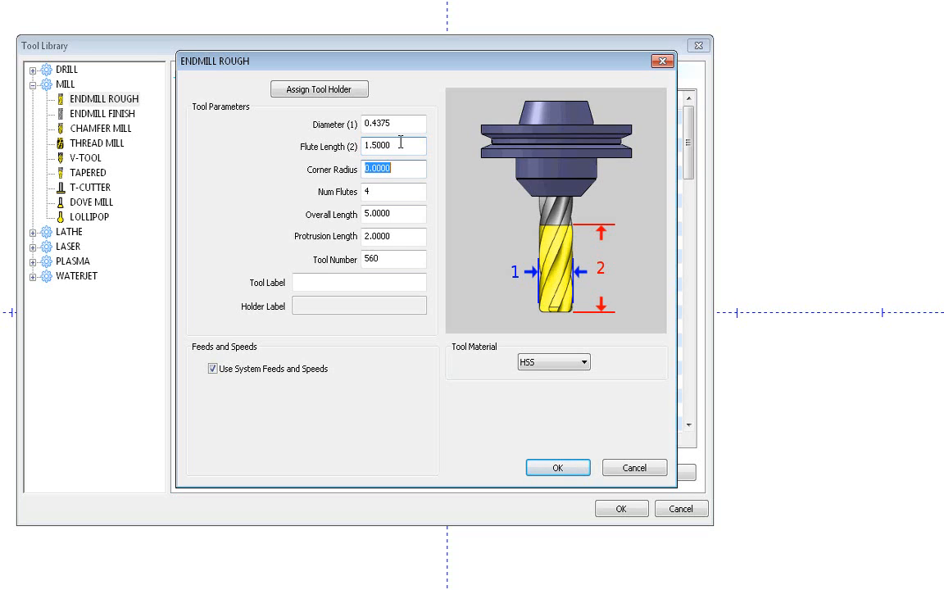
type(".010")
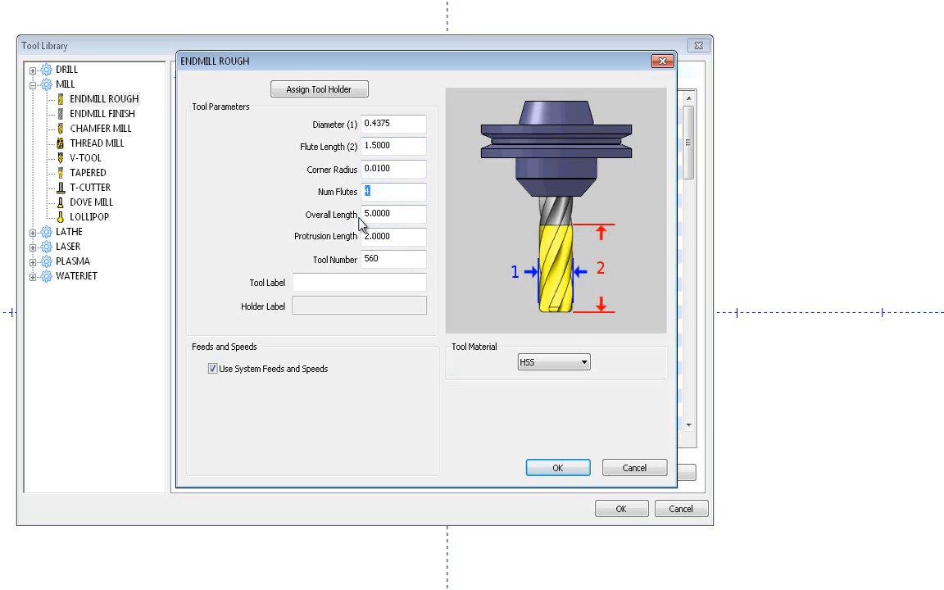
Set the protrusion length to 2. and the tool number to 1.
left_click(393, 213)
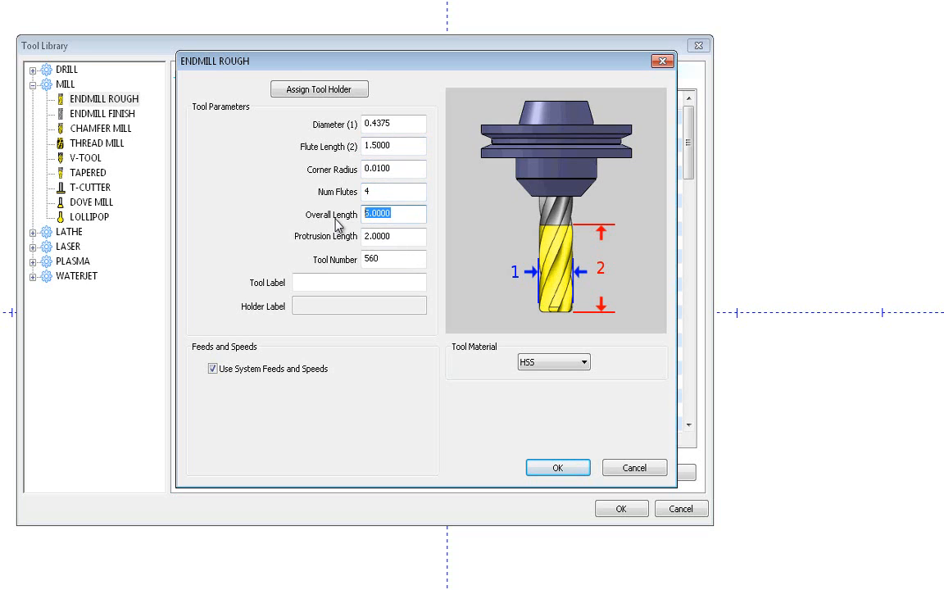
left_click(394, 236)
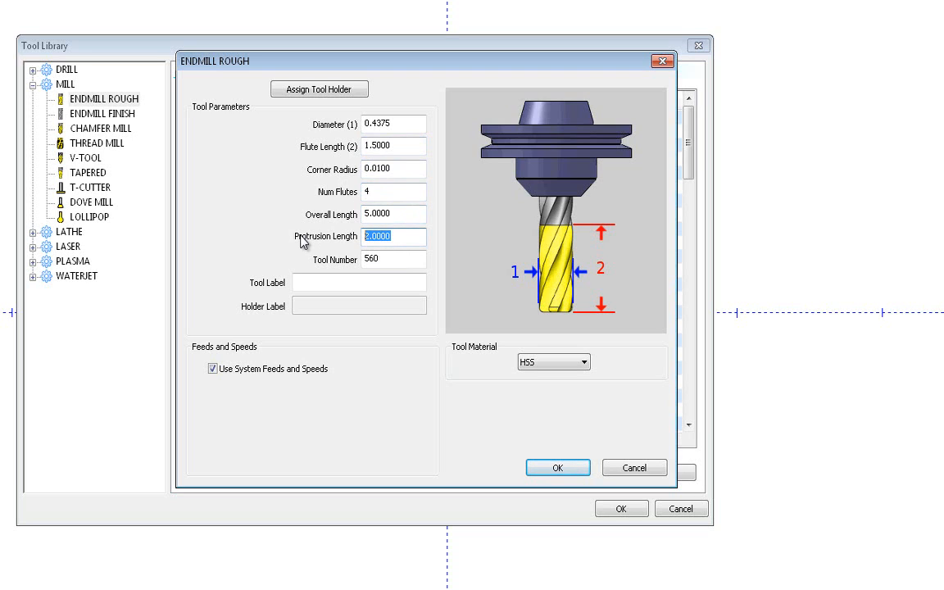
mouse_move(525, 319)
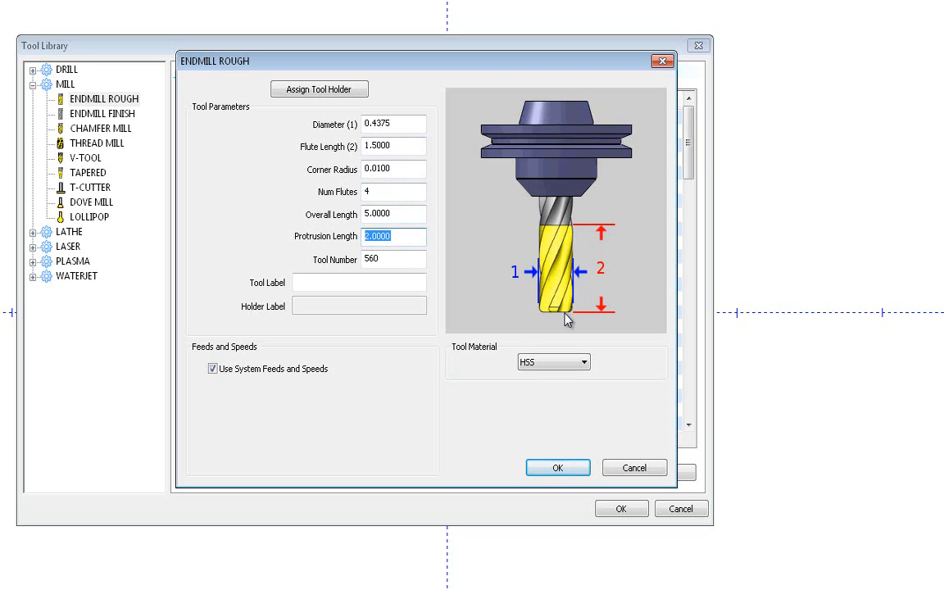
type("2.")
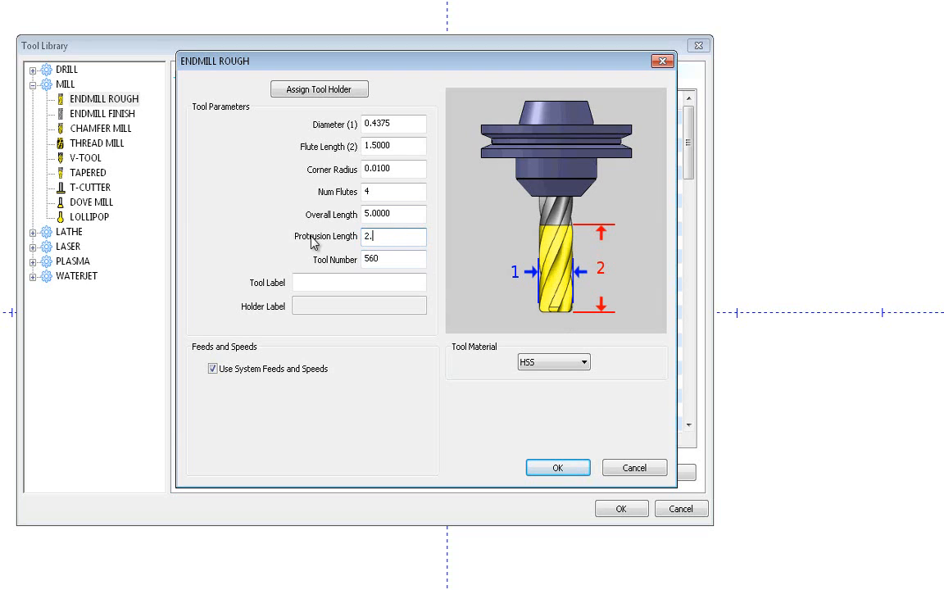
left_click(394, 259)
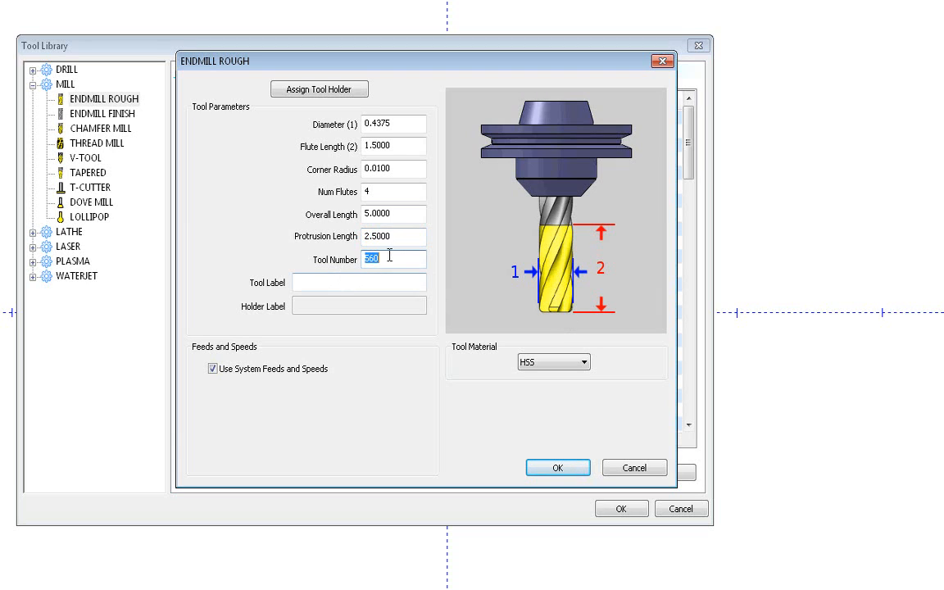
type("1")
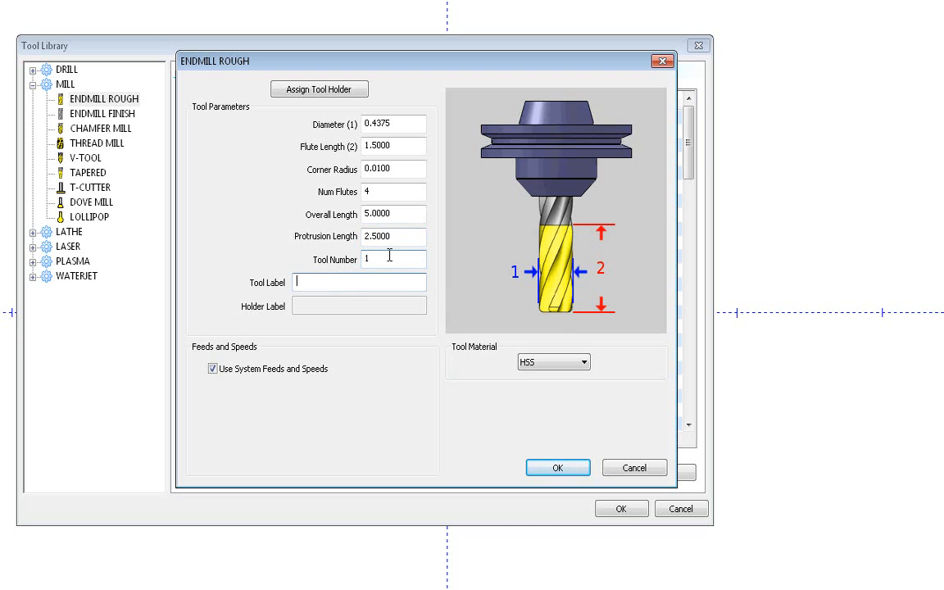
Enter the tool label '7/16 4 FLUTE CARBIDE EM .010 CR'.
left_click(359, 282)
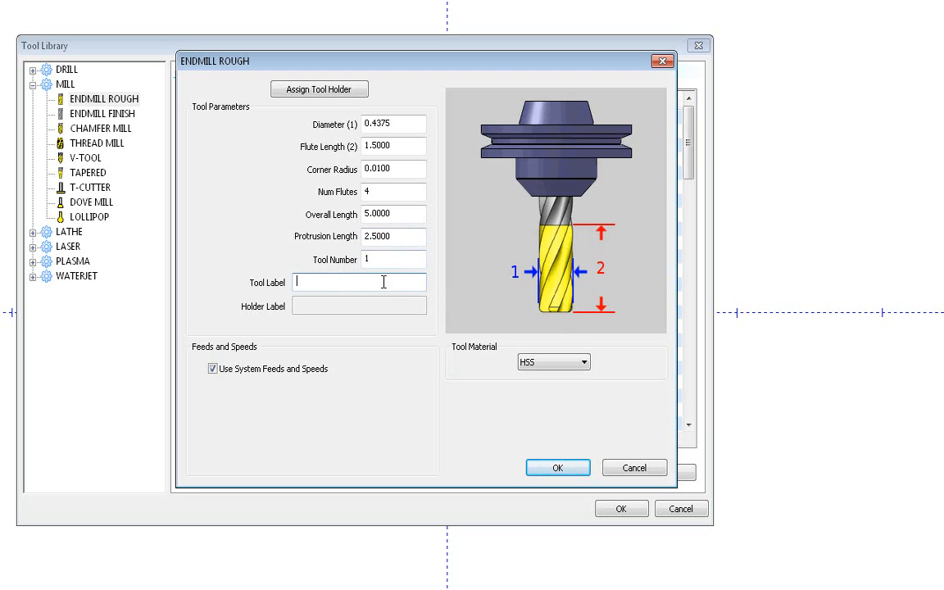
type("7/156")
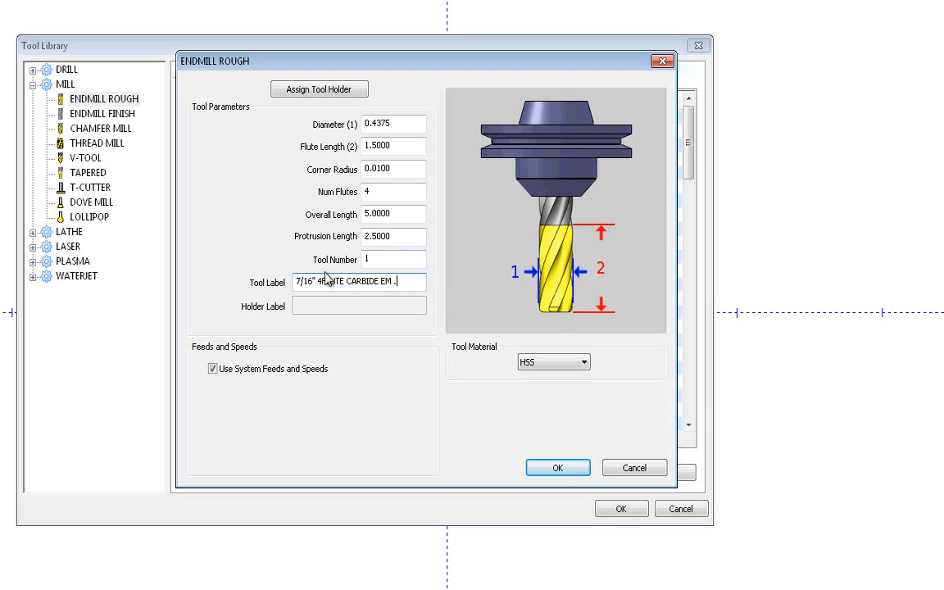
type(".010")
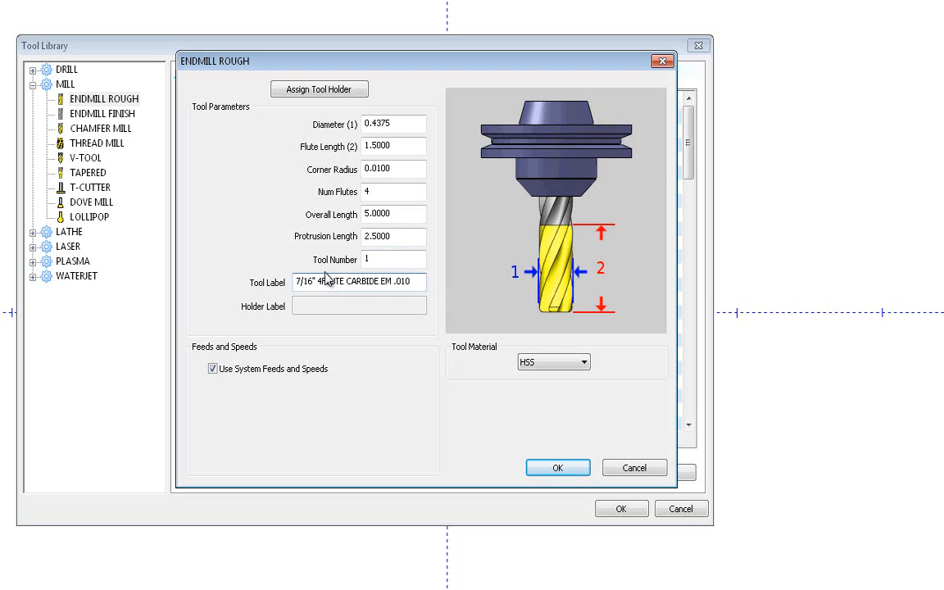
type("CR")
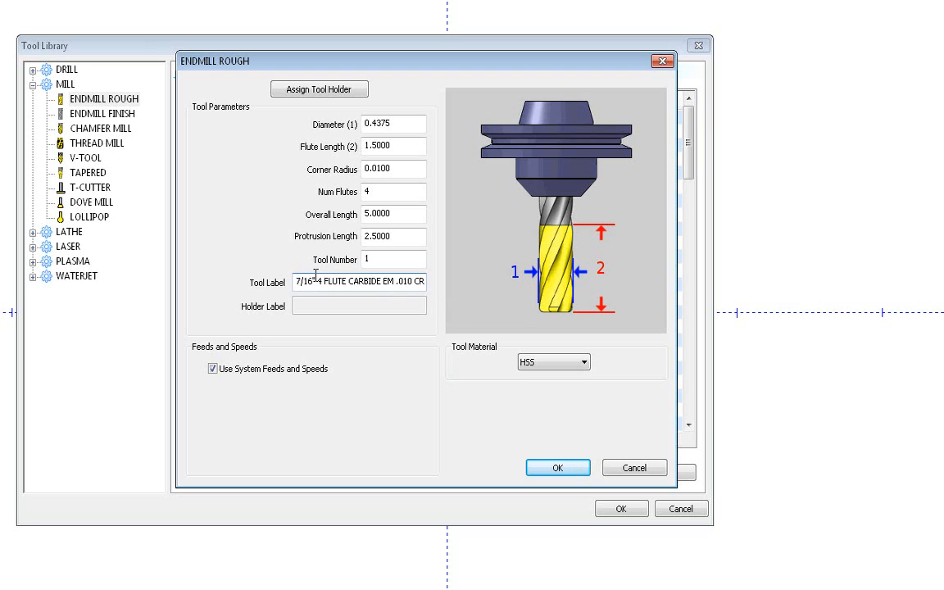
mouse_move(358, 357)
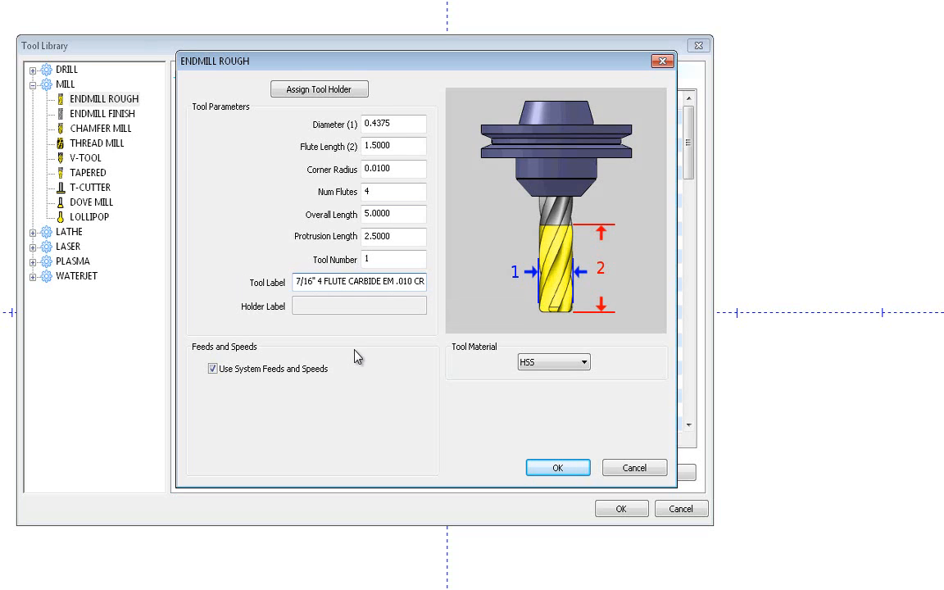
Set the new endmill's tool material to Carbide.
left_click(581, 362)
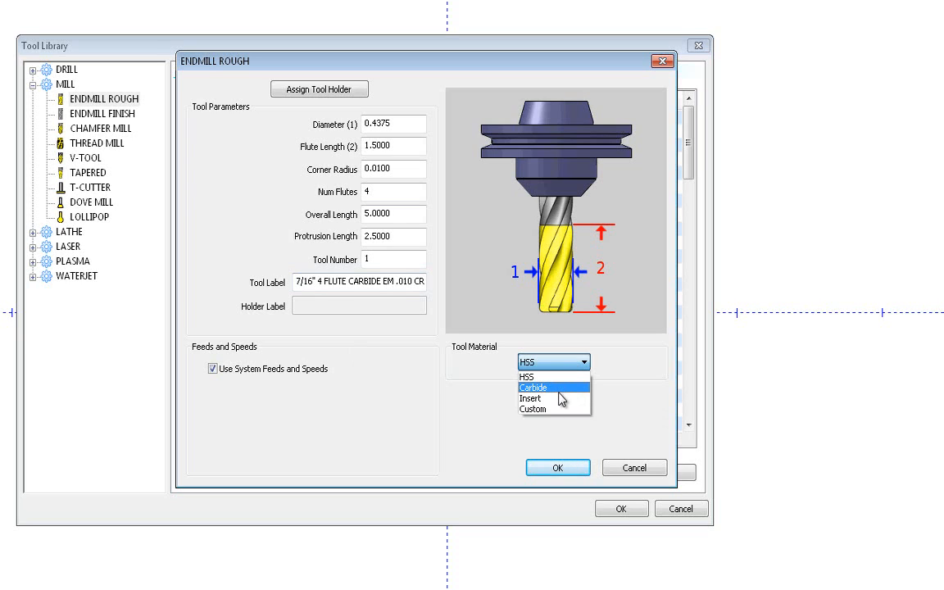
left_click(534, 386)
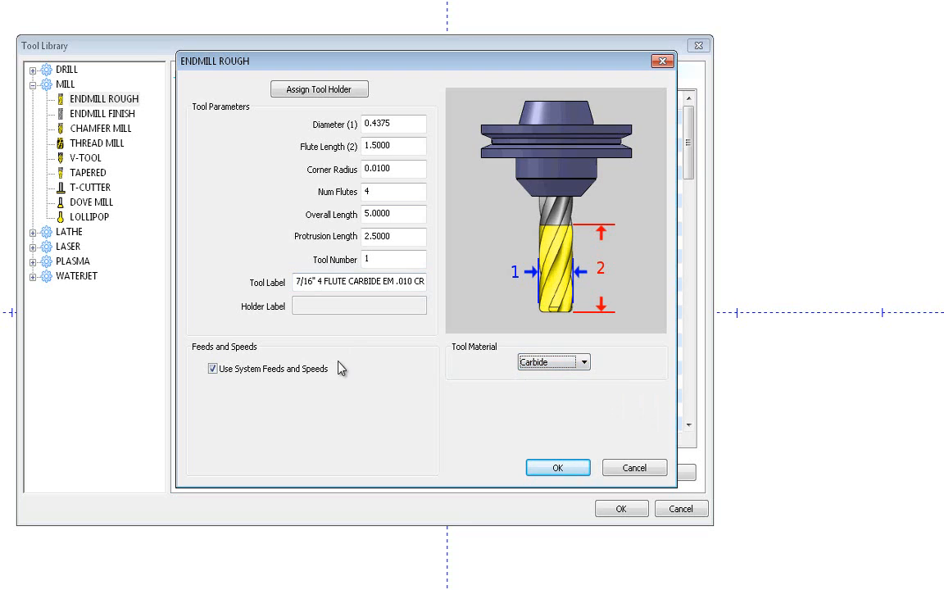
mouse_move(348, 108)
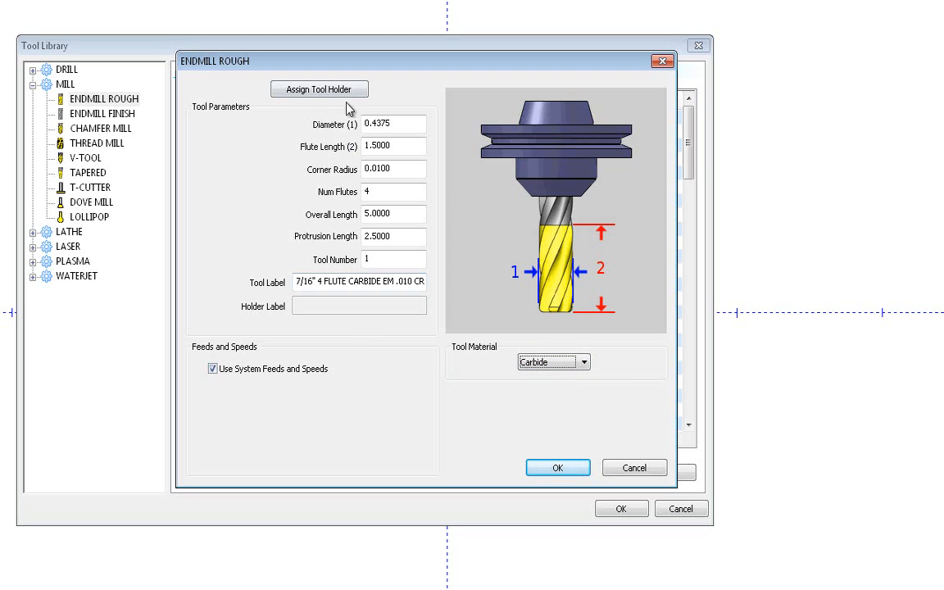
mouse_move(318, 108)
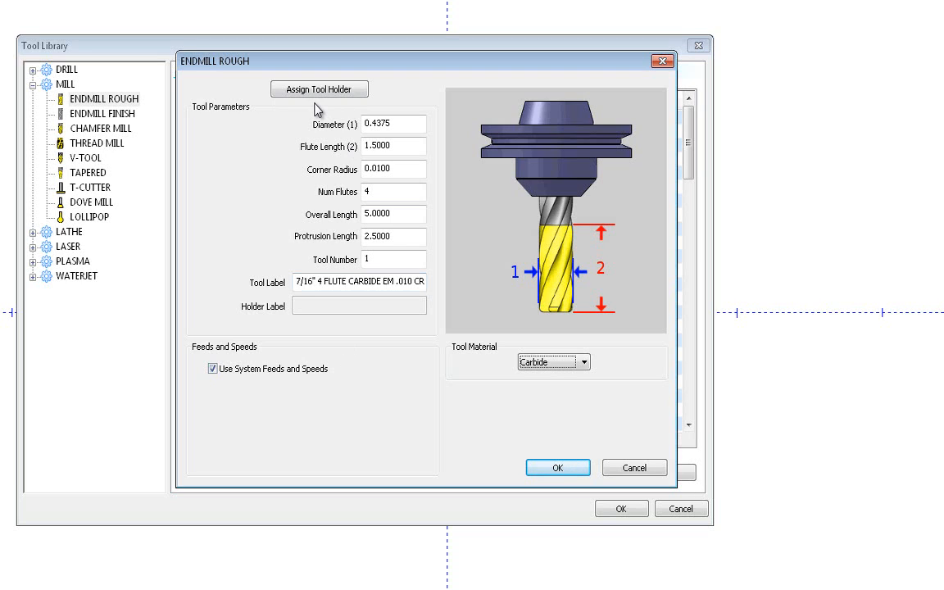
mouse_move(482, 157)
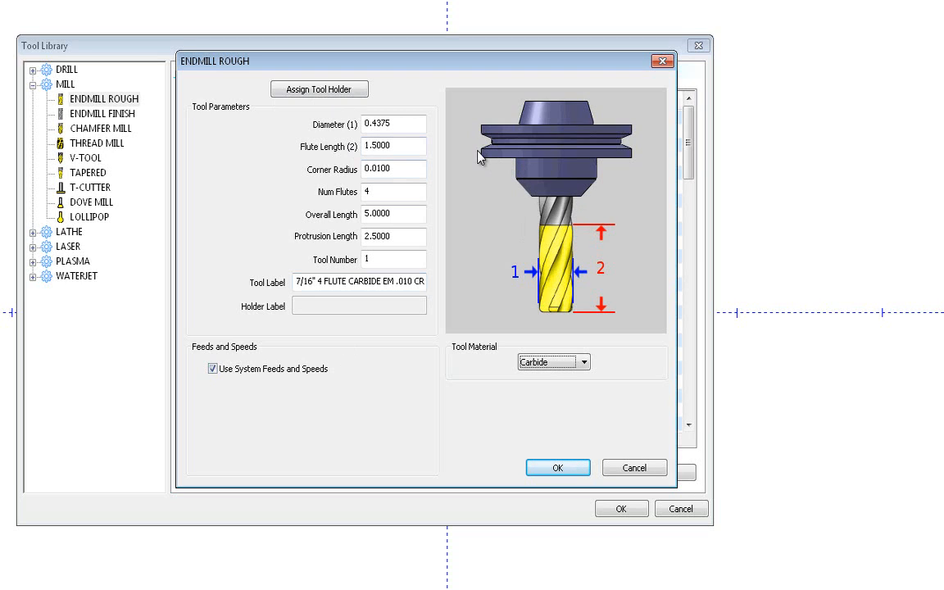
mouse_move(639, 167)
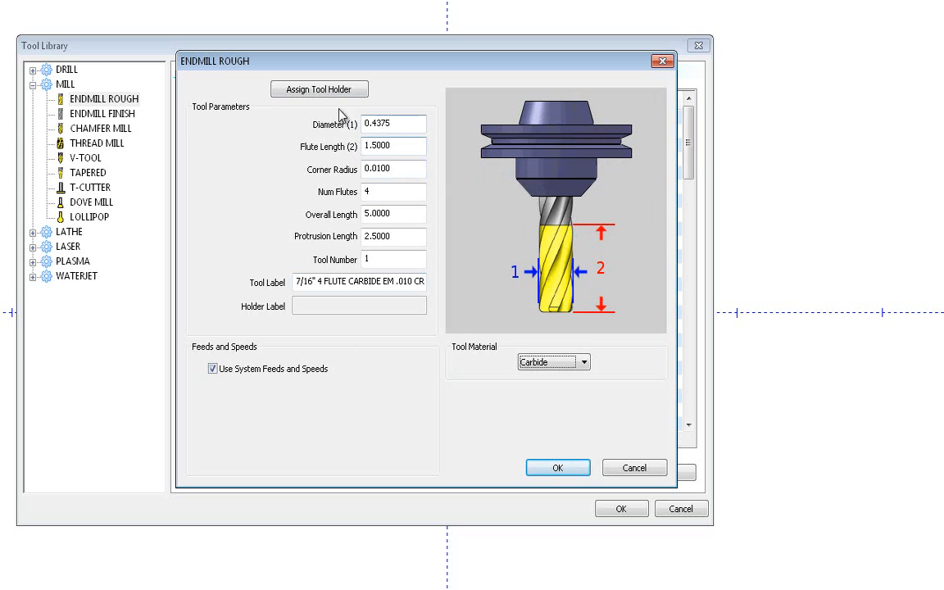
Assign the 0.5 inch I.D. Arbor CAT 40 holder to the endmill.
left_click(318, 89)
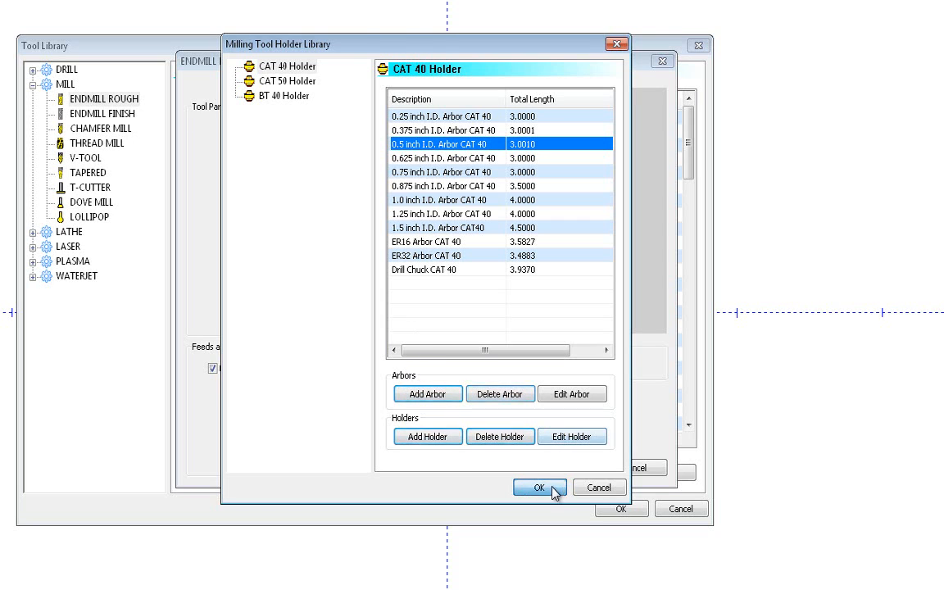
left_click(538, 487)
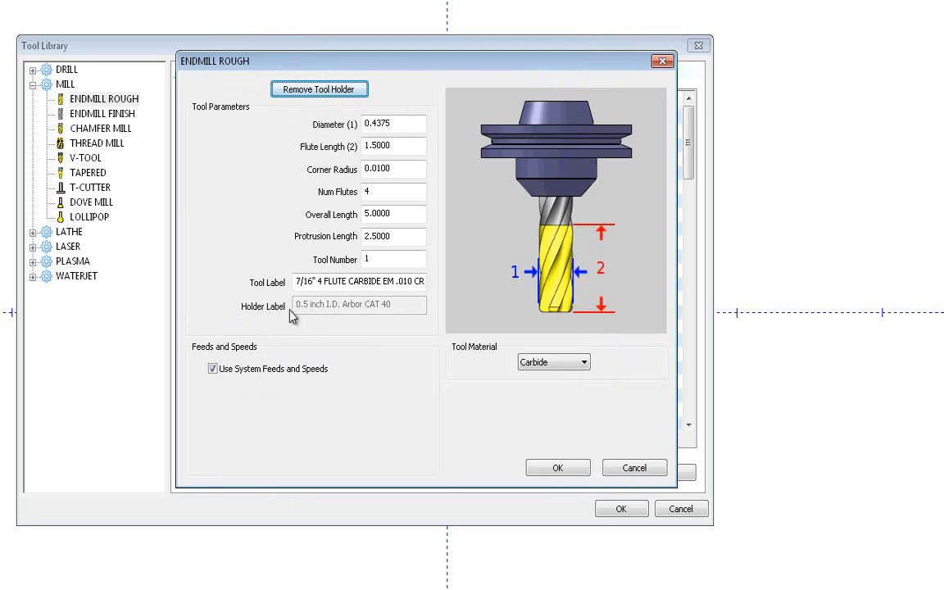
Toggle custom feeds and speeds off and back on, then save the endmill with system feeds and speeds.
left_click(213, 367)
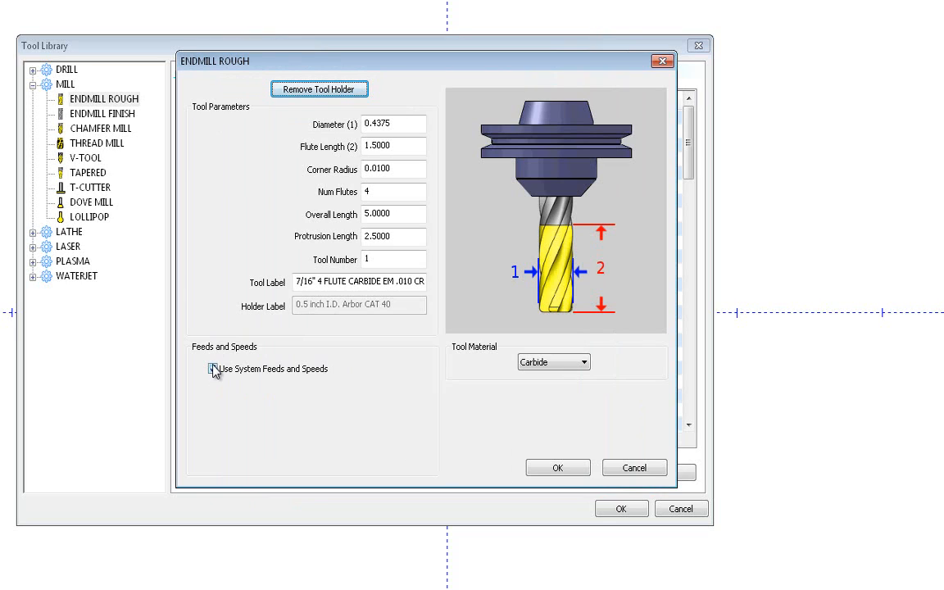
left_click(213, 367)
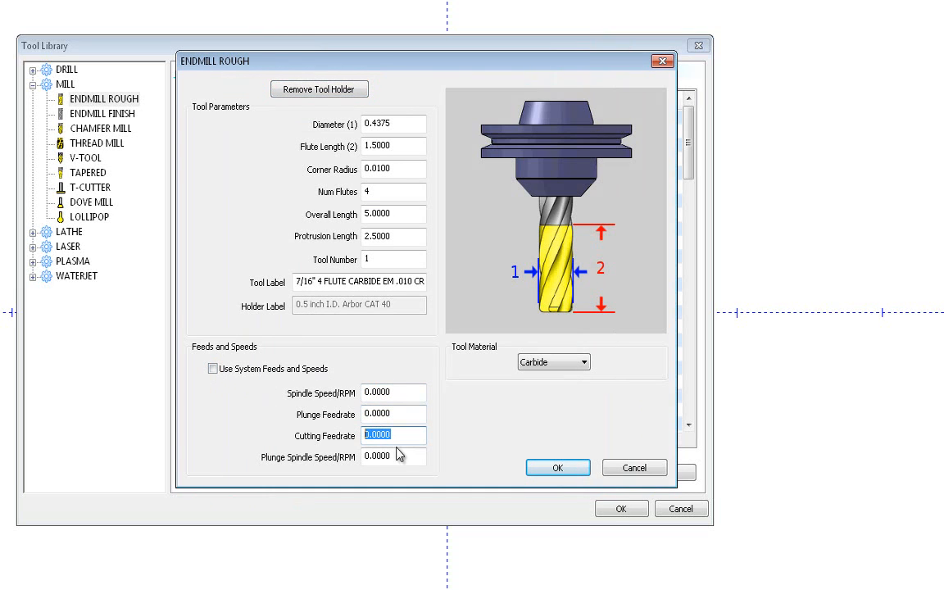
mouse_move(370, 452)
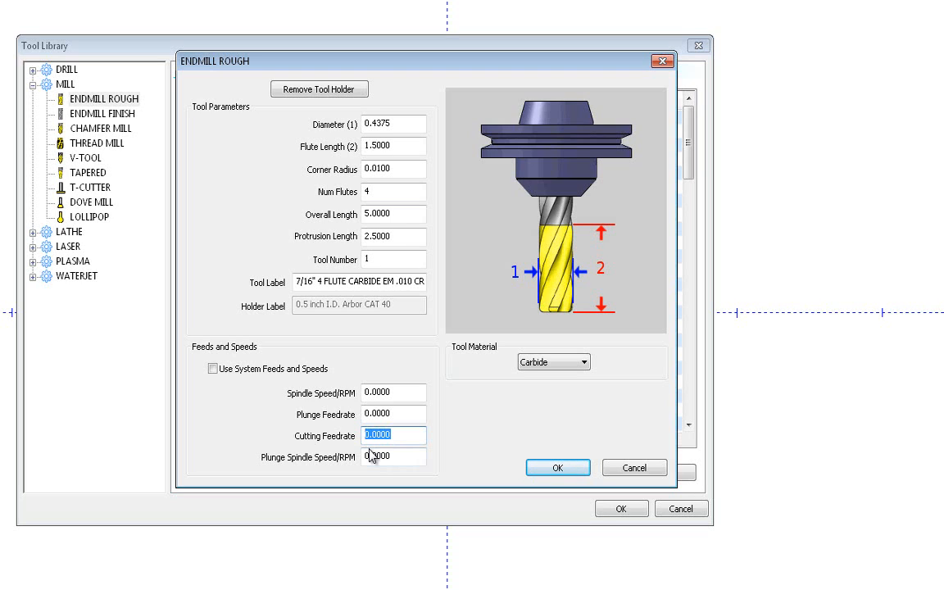
left_click(213, 369)
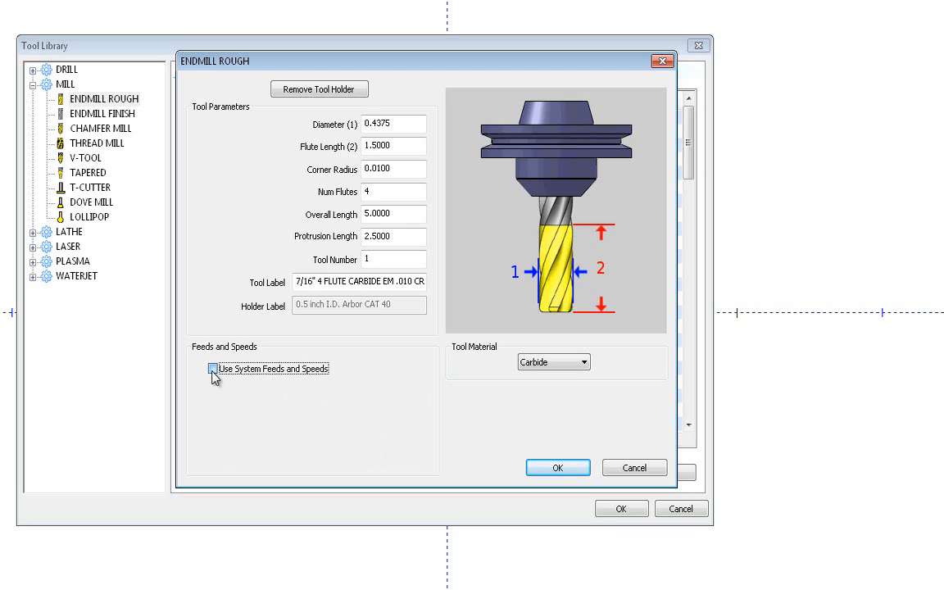
left_click(214, 367)
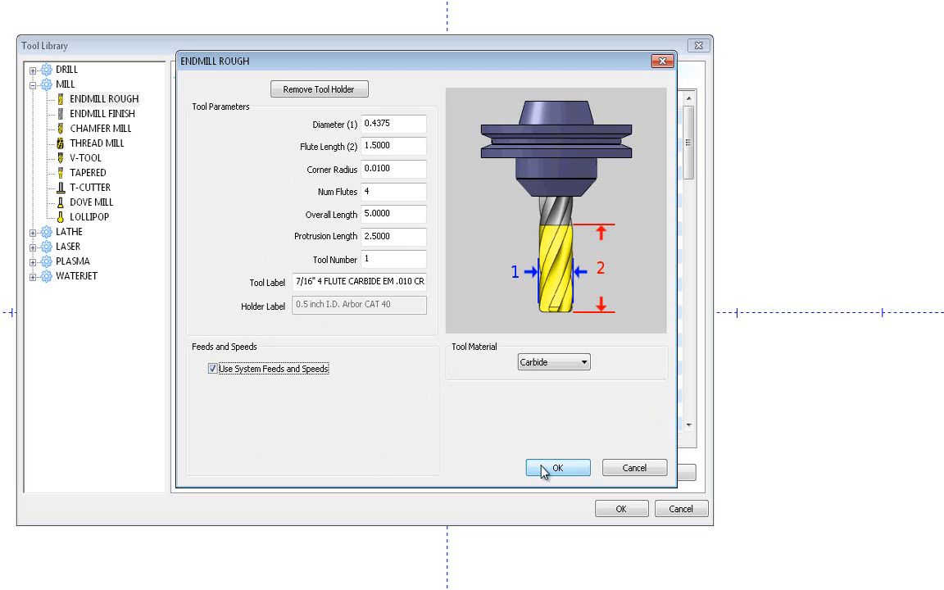
left_click(557, 467)
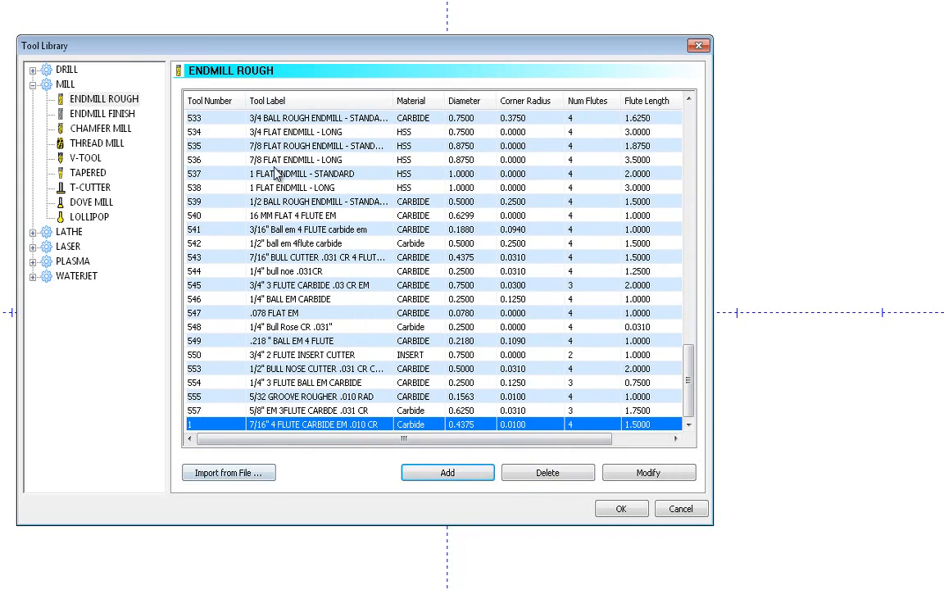
Sort the rough endmill list by Tool Label to locate the new 7/16" carbide endmill.
left_click(282, 100)
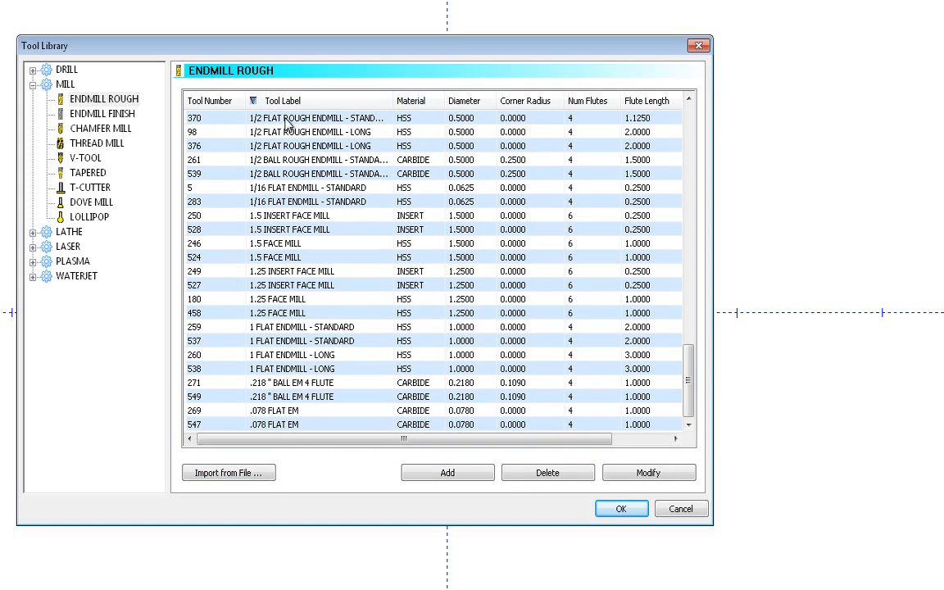
left_click(285, 100)
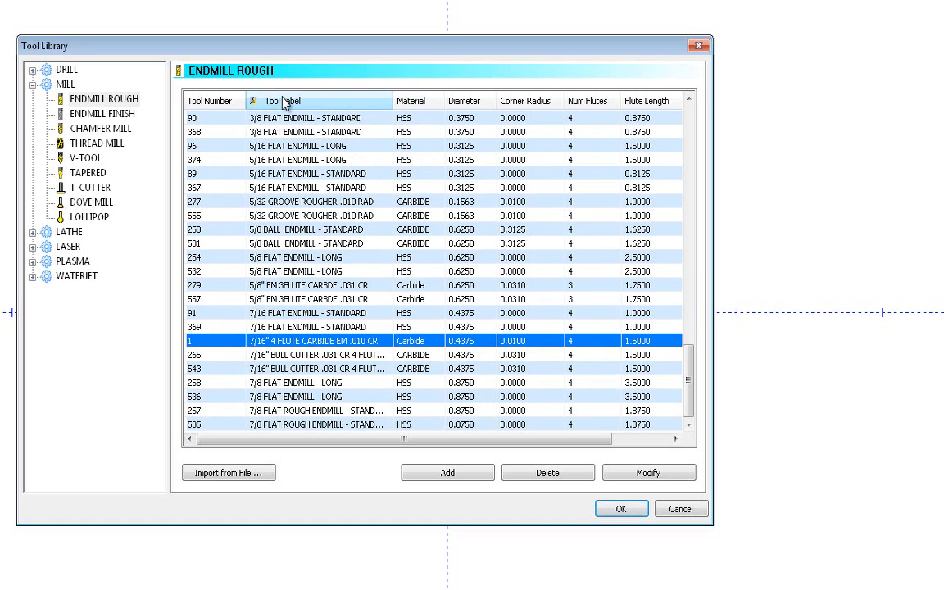
left_click(282, 100)
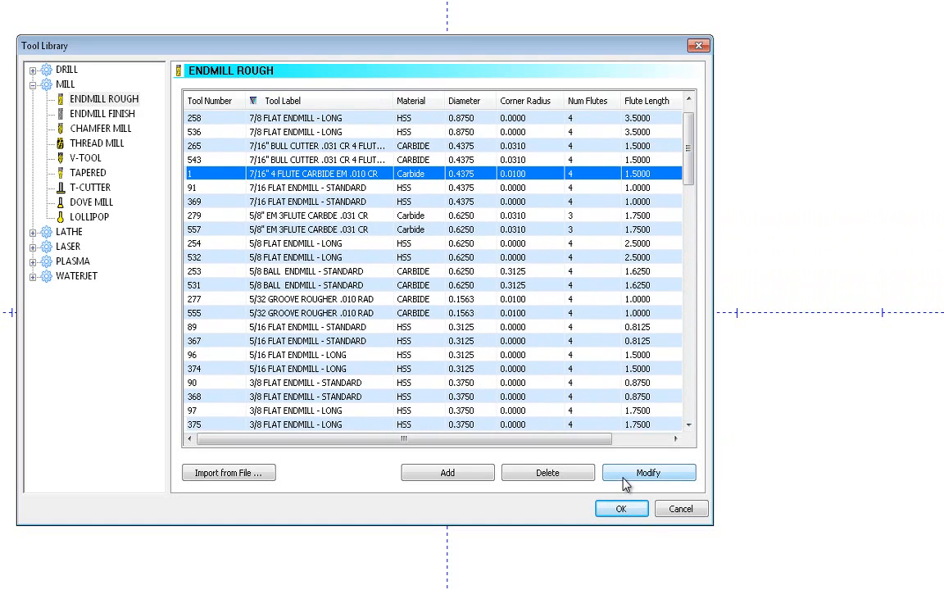
Modify the 7/16" endmill to 0.0000 corner radius with Carbide material and save it.
left_click(649, 472)
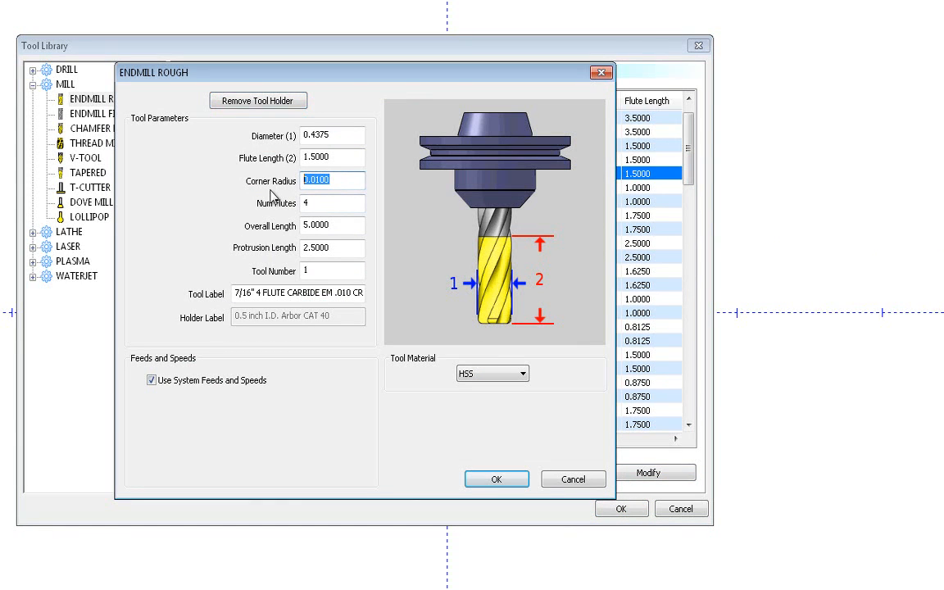
type("00.0")
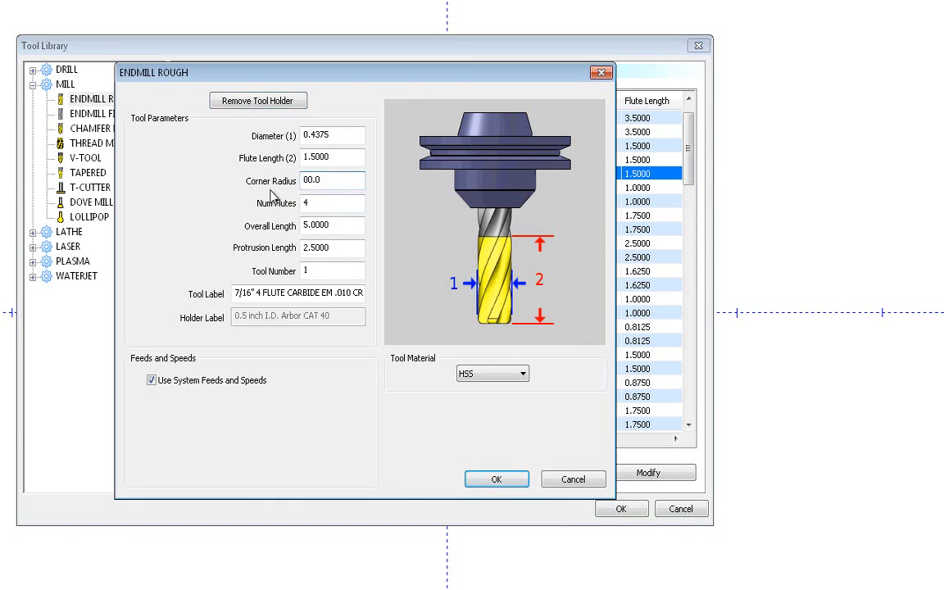
left_click(331, 180)
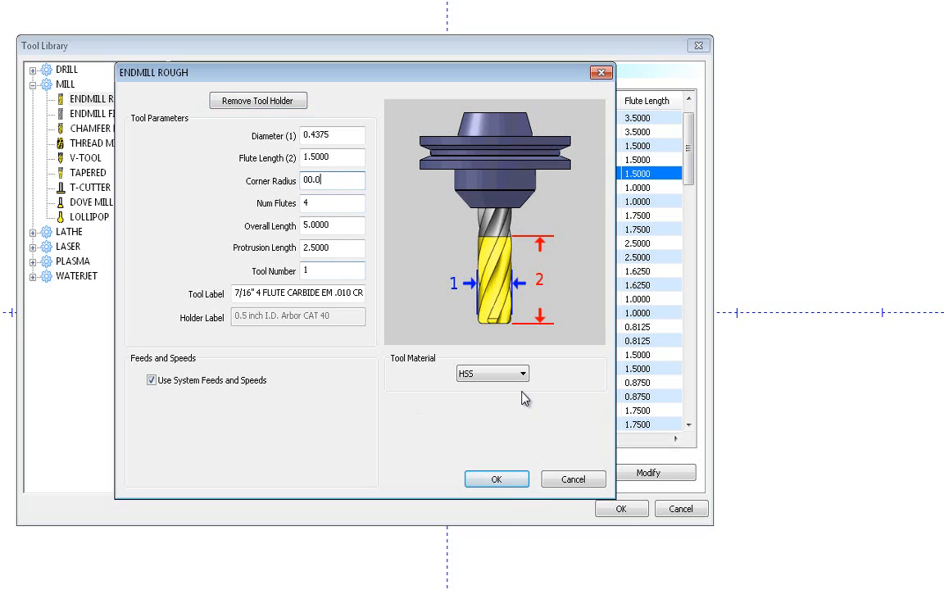
left_click(491, 374)
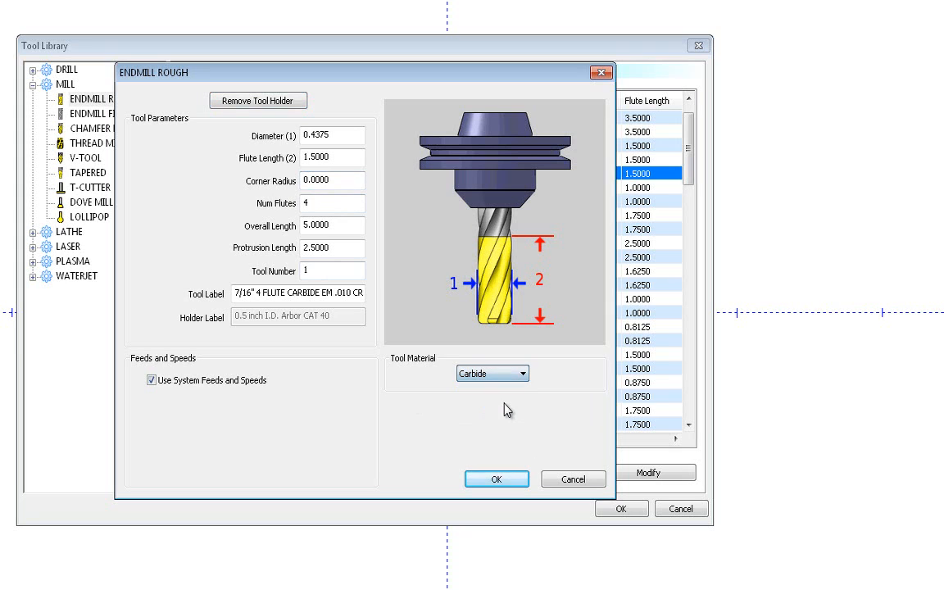
left_click(495, 479)
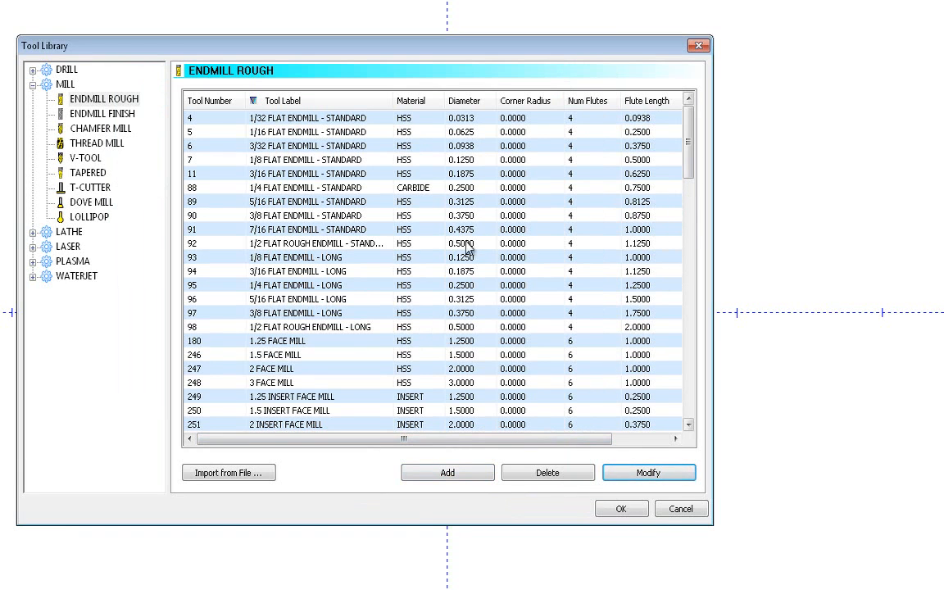
Sort by Tool Label and select the modified 7/16" carbide endmill.
left_click(295, 100)
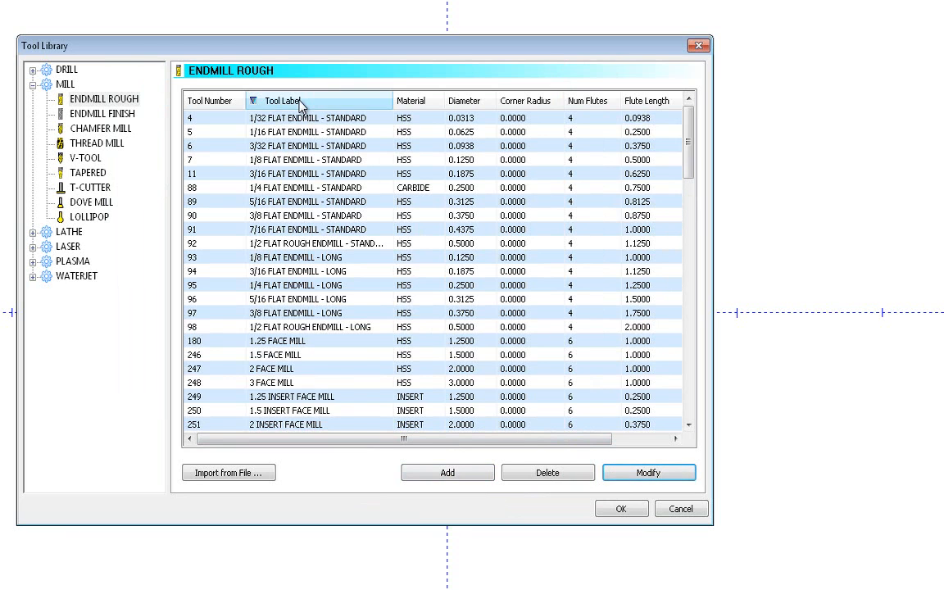
left_click(286, 100)
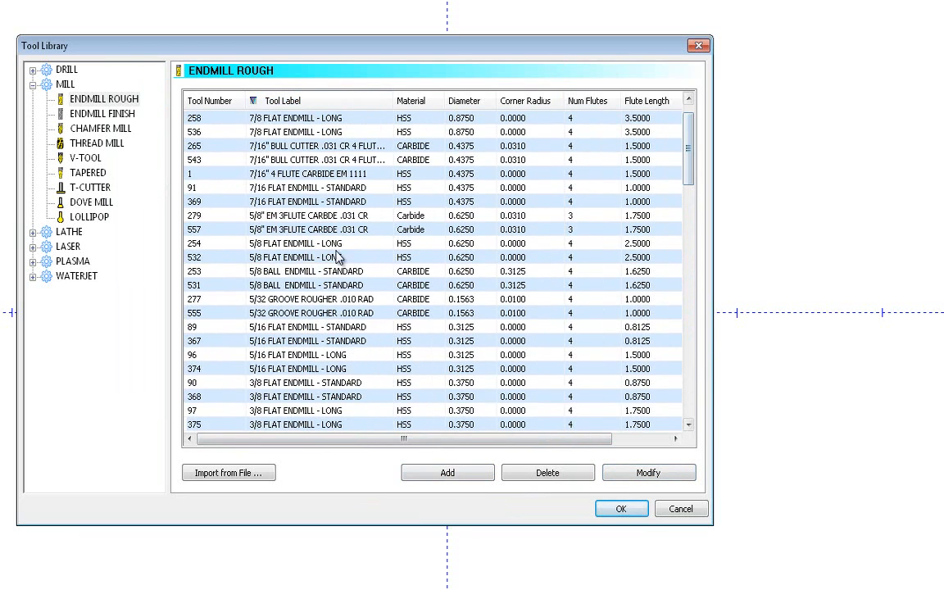
left_click(312, 174)
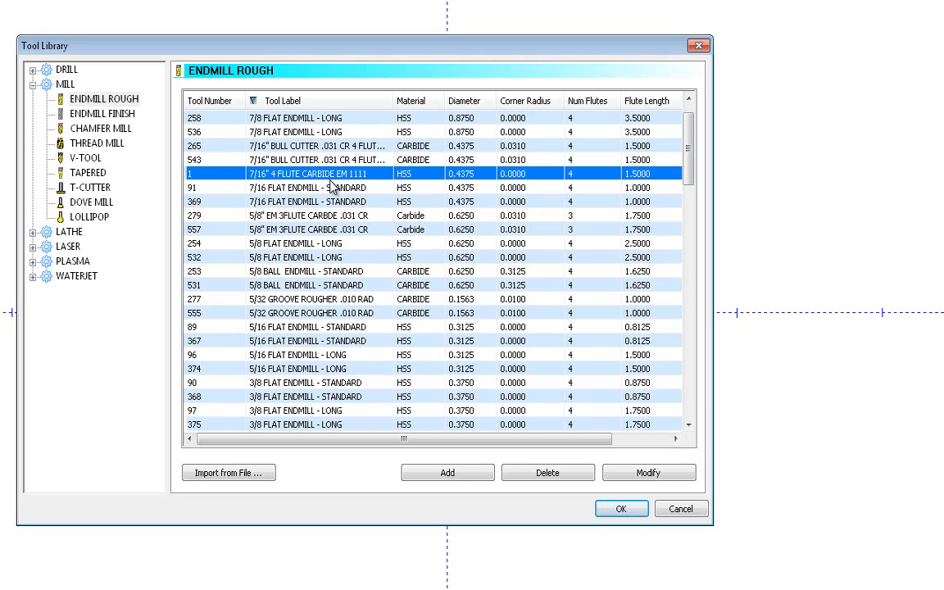
mouse_move(310, 288)
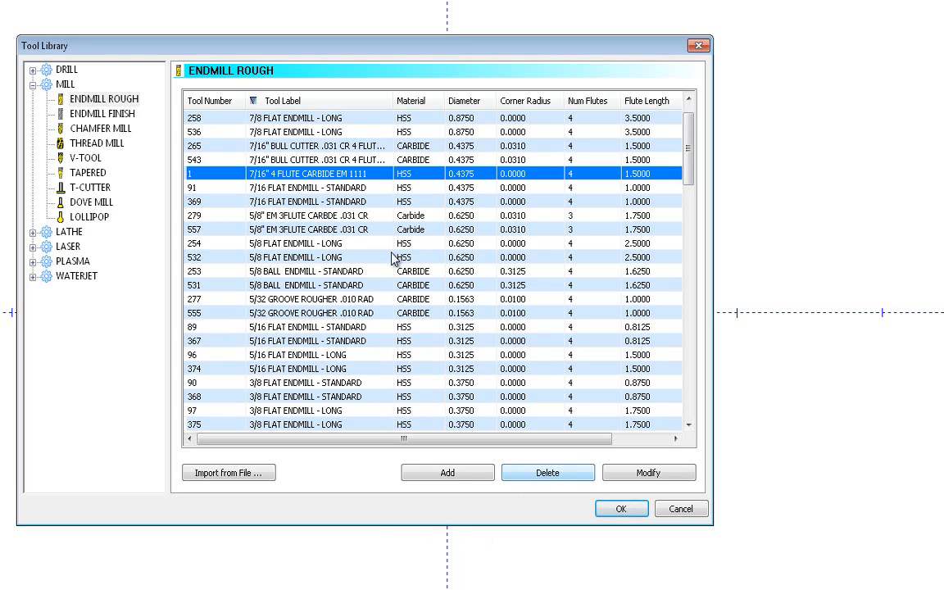
Delete the 7/16" 4 flute carbide endmill and confirm the removal.
left_click(547, 473)
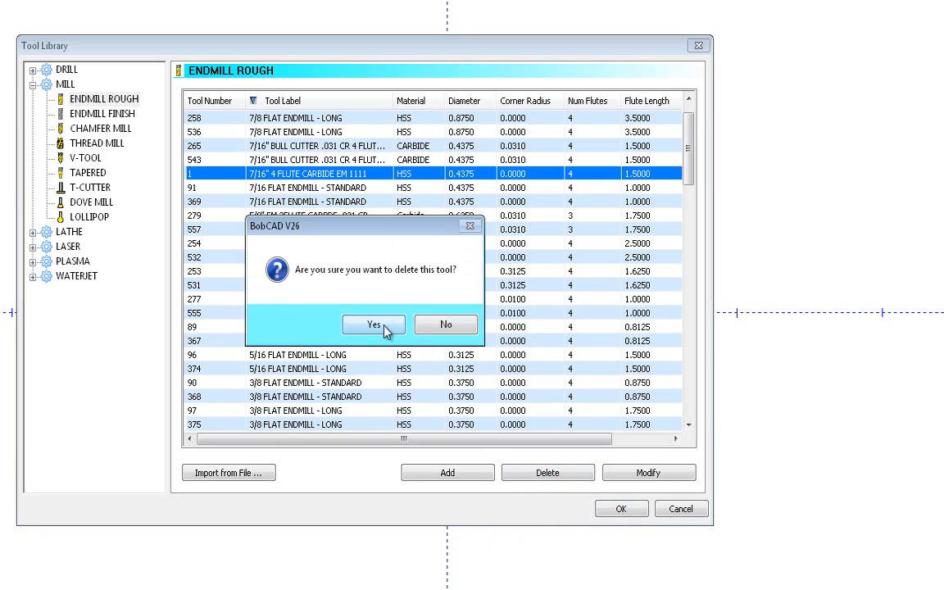
left_click(374, 324)
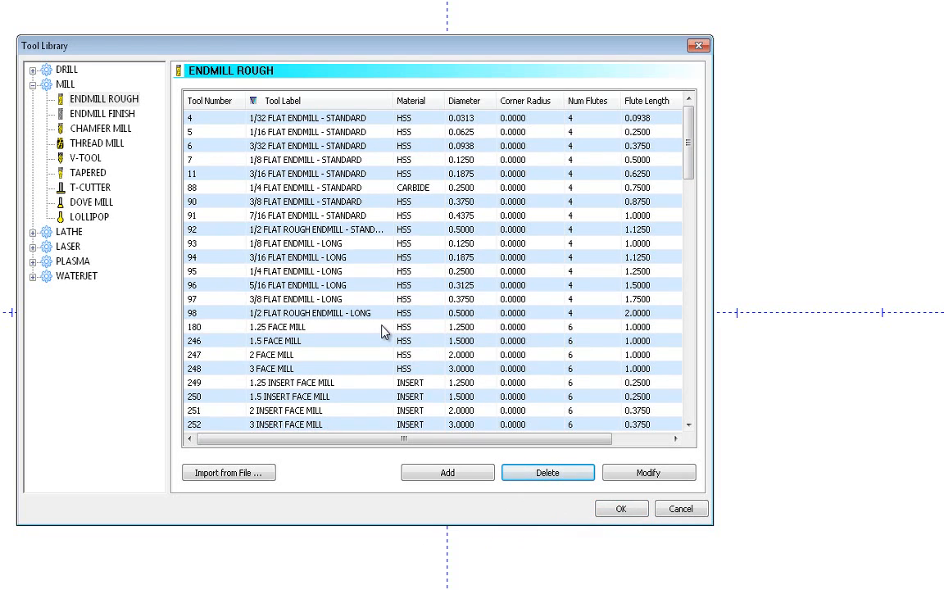
mouse_move(328, 385)
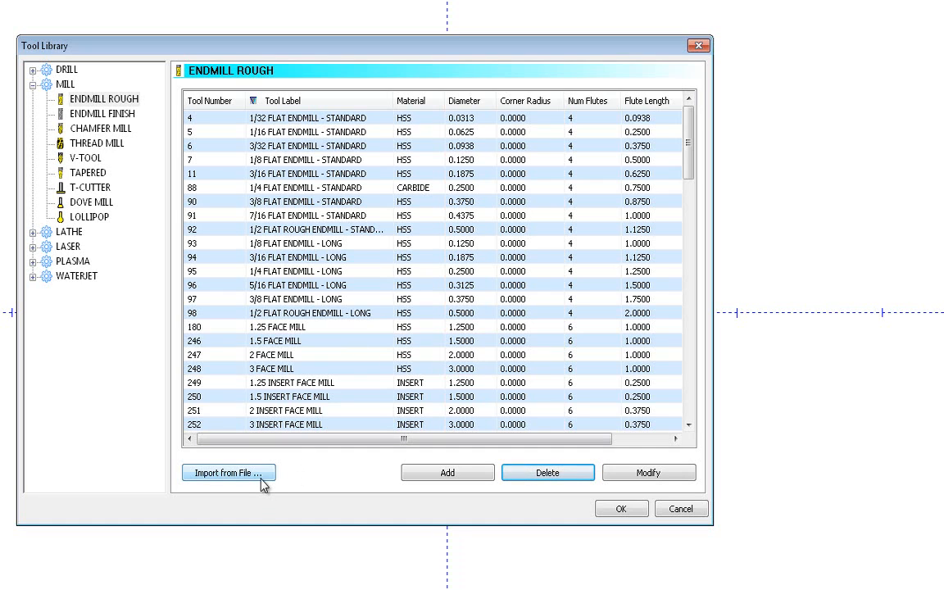
Browse Import to C:\BobCAD-CAM Data\BobCAD-CAM V25\MillingTechnology\Tools\Mill for ToolFile.mtools, then return to the rough endmill list.
left_click(228, 472)
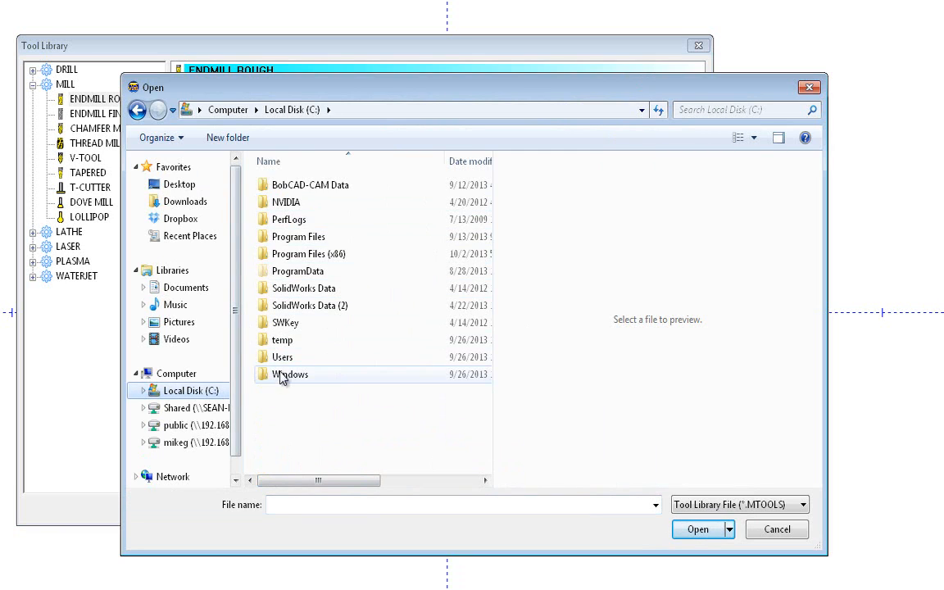
double_click(312, 183)
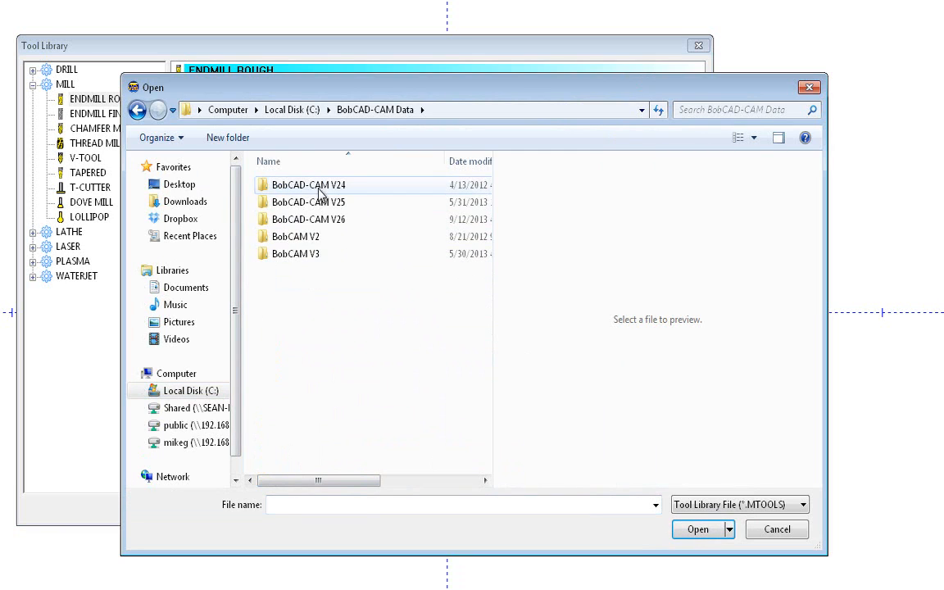
double_click(308, 202)
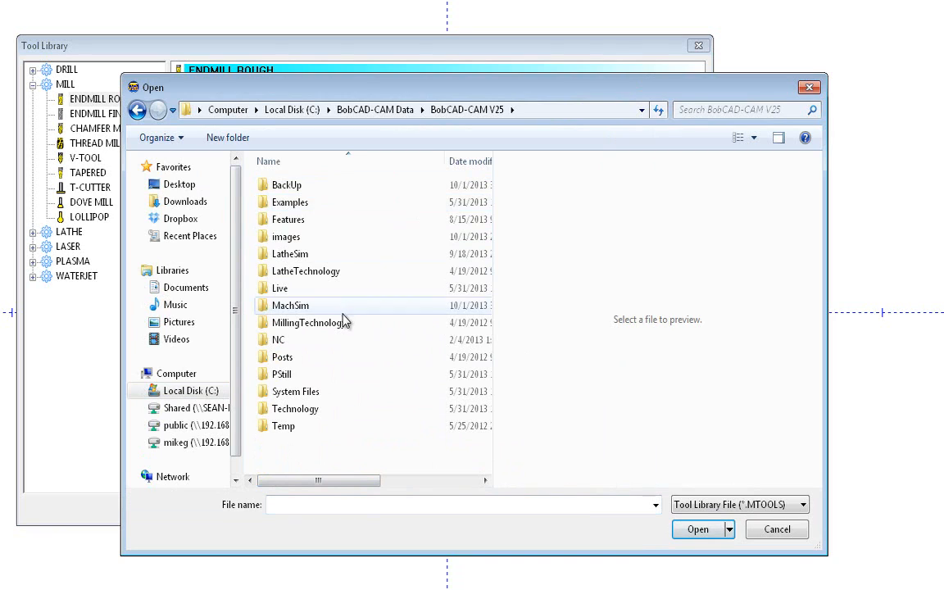
double_click(309, 322)
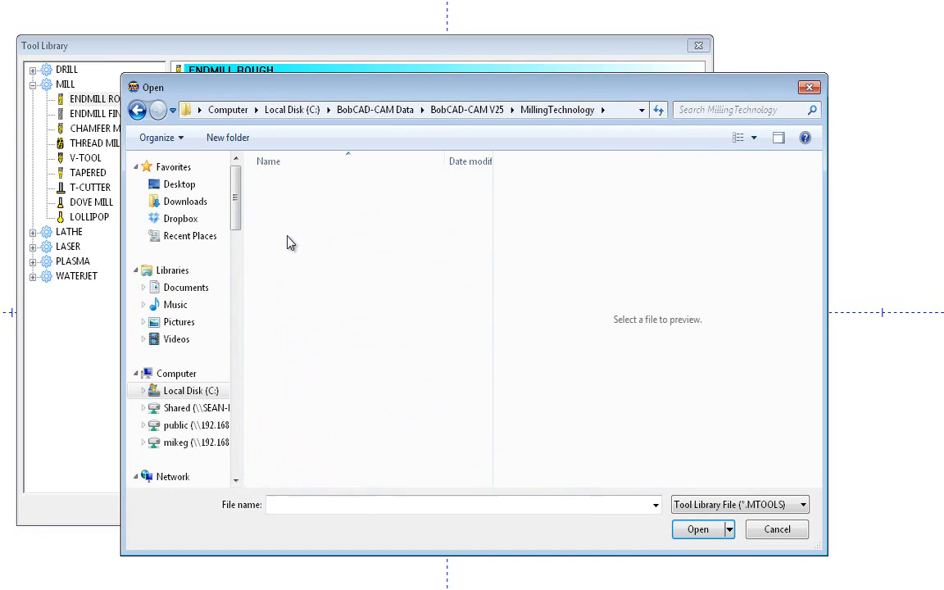
left_click(302, 184)
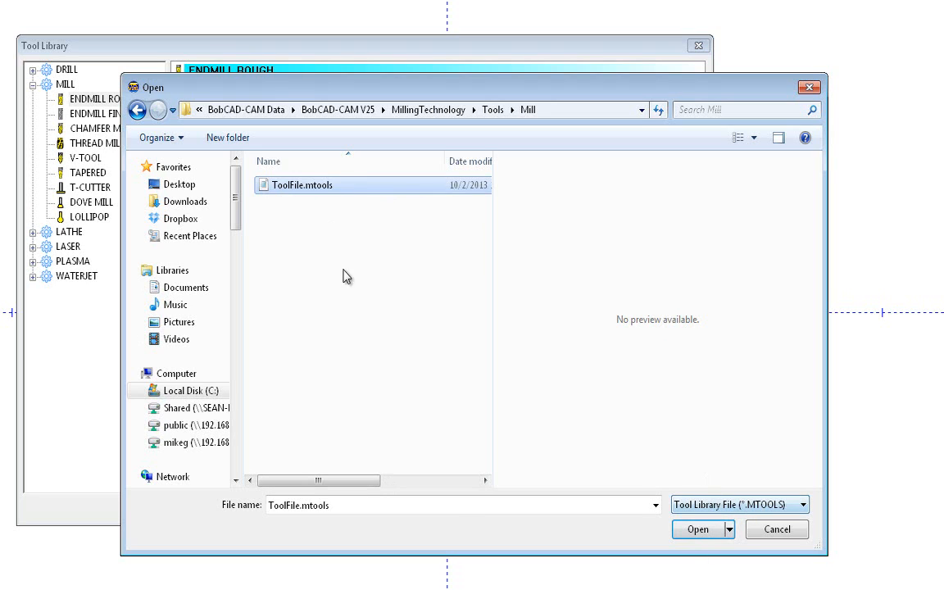
mouse_move(313, 197)
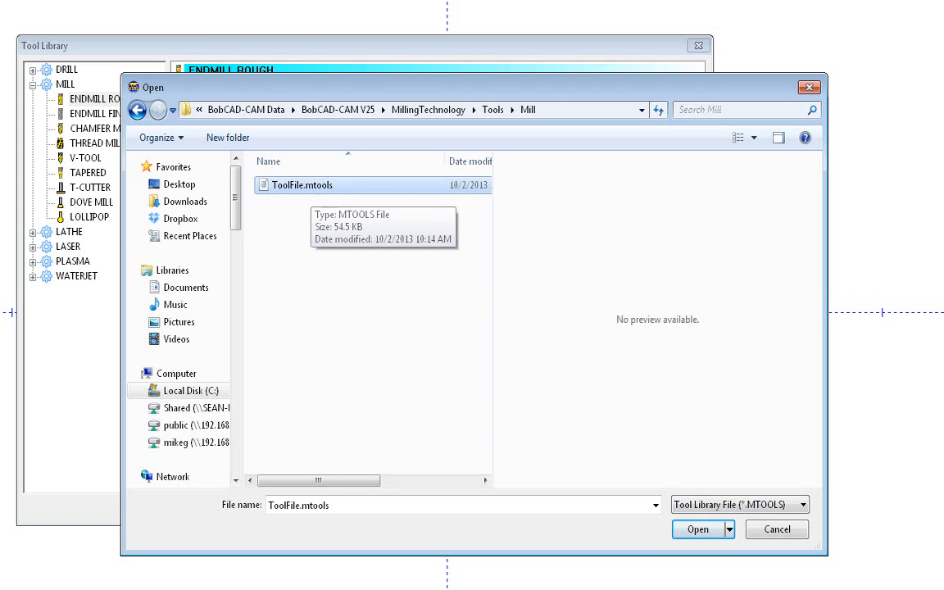
left_click(698, 530)
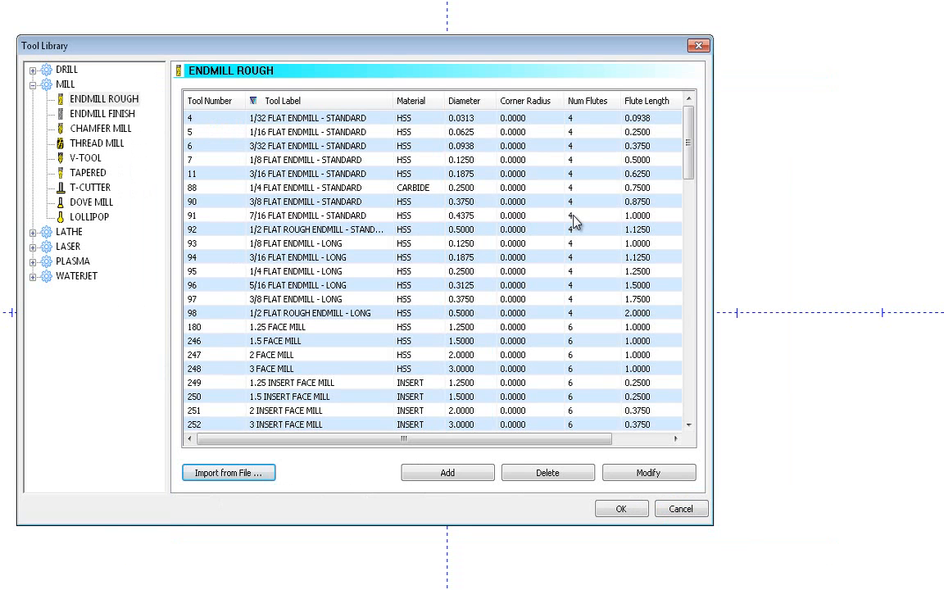
mouse_move(120, 209)
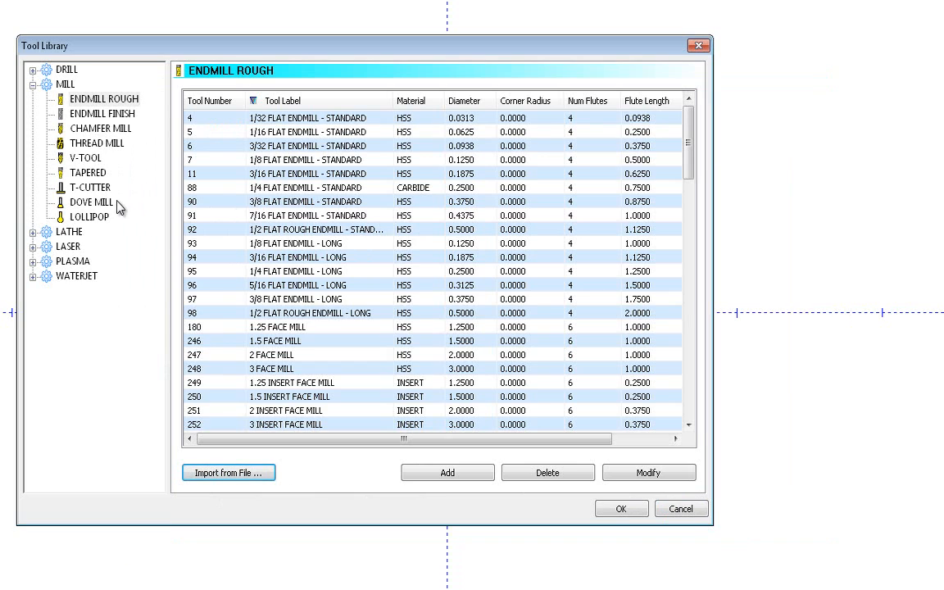
Collapse MILL and look through the DRILL types: center drill, reamer and drill boring tools.
left_click(33, 84)
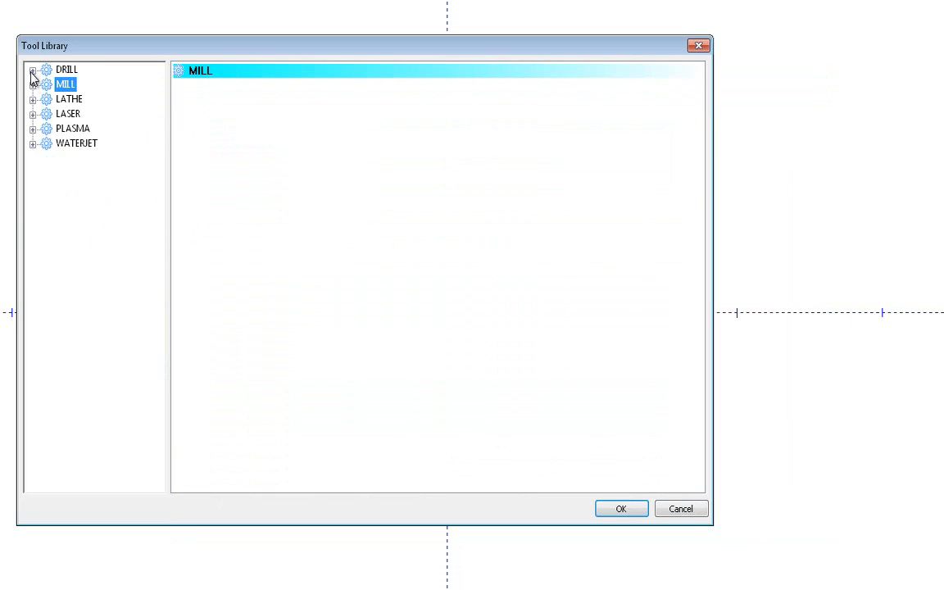
left_click(33, 69)
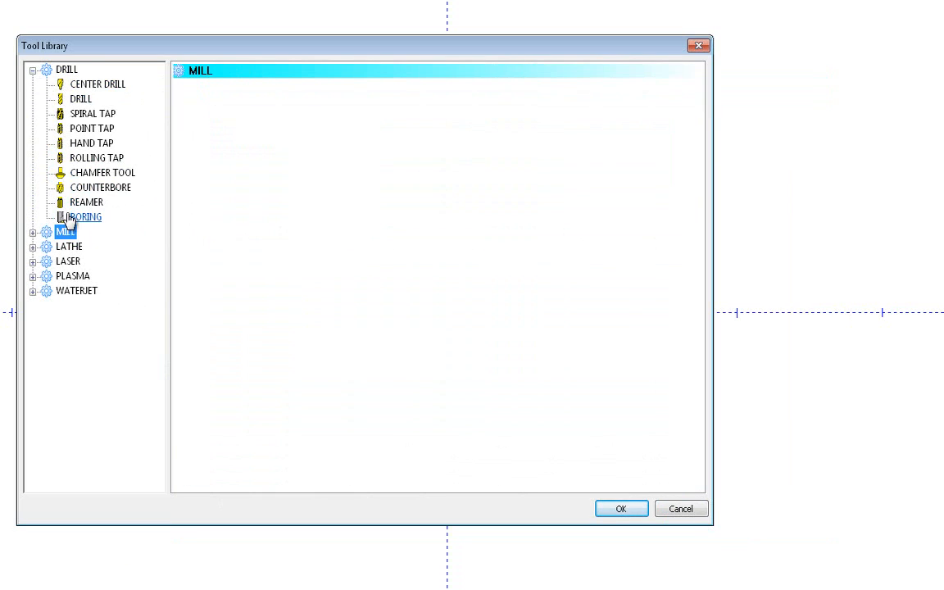
left_click(98, 84)
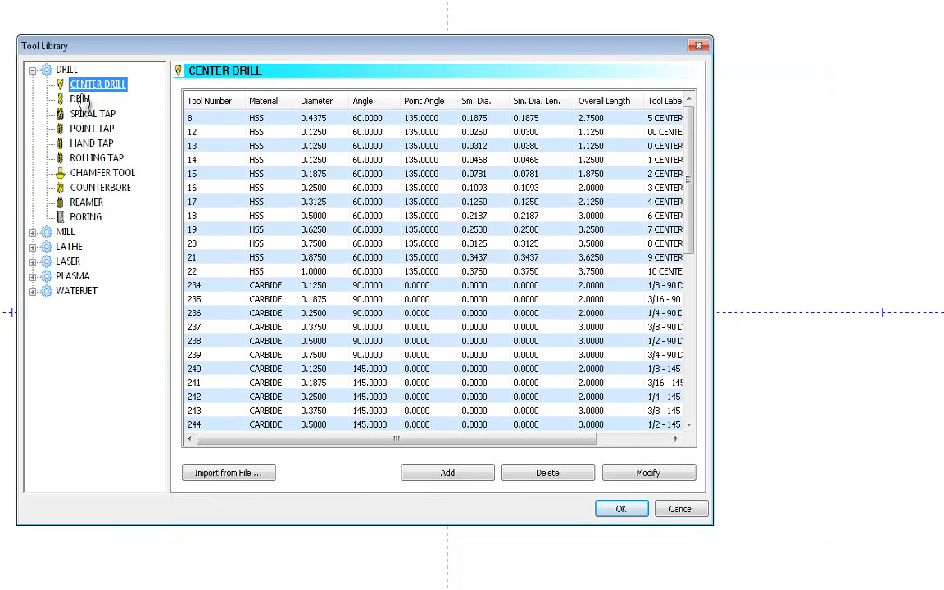
left_click(86, 202)
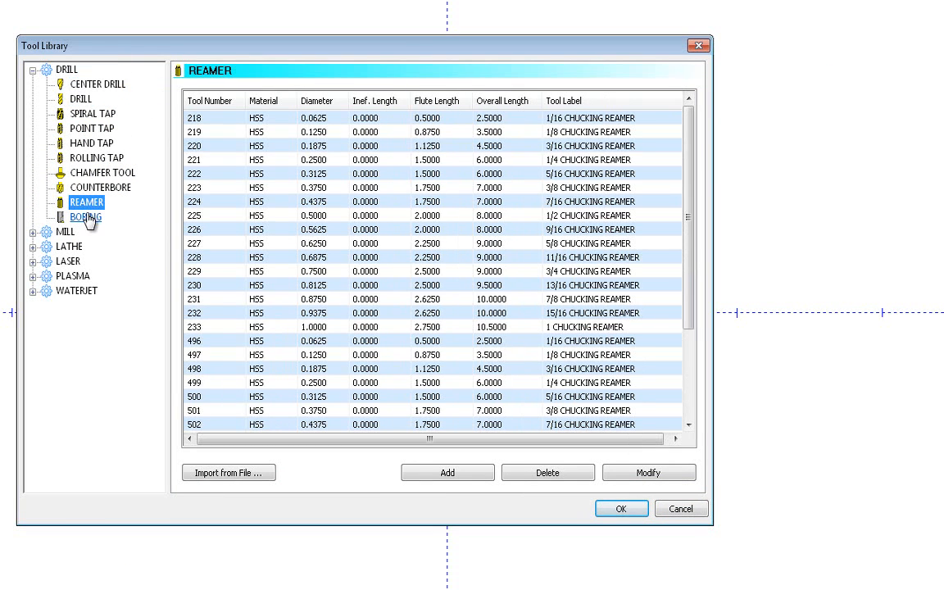
left_click(85, 216)
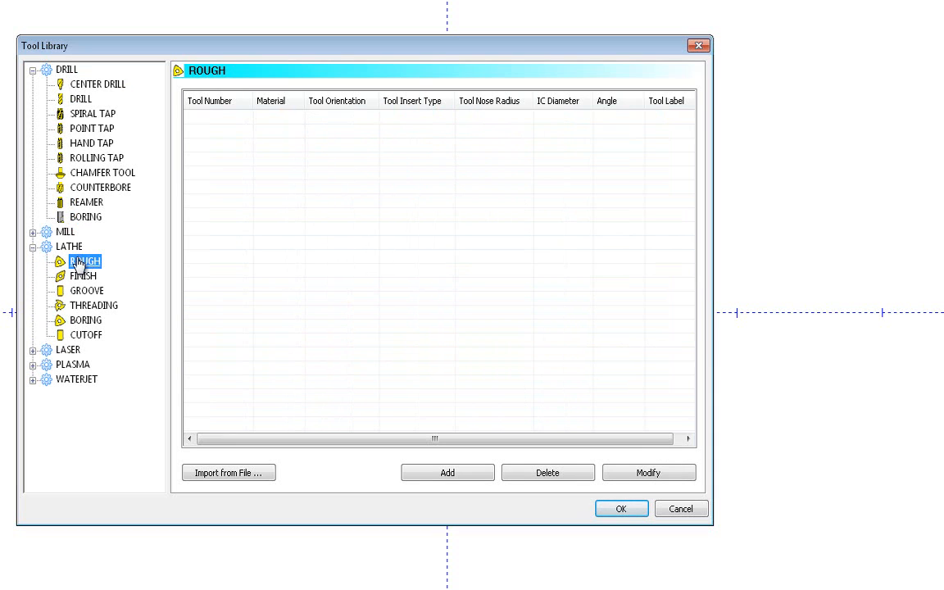
Look through the LATHE threading and cutoff types and settle on the lathe ROUGH tool list.
left_click(95, 305)
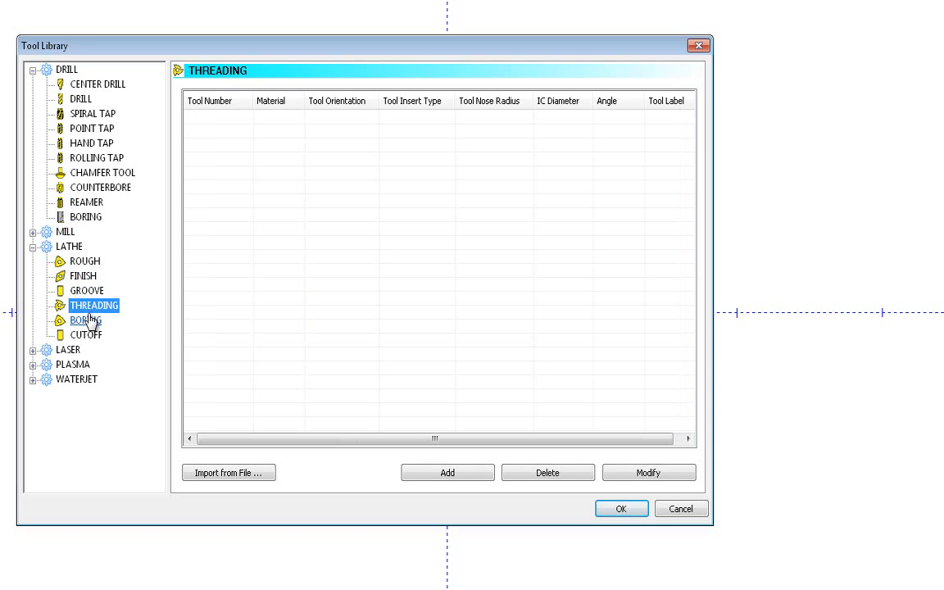
left_click(85, 335)
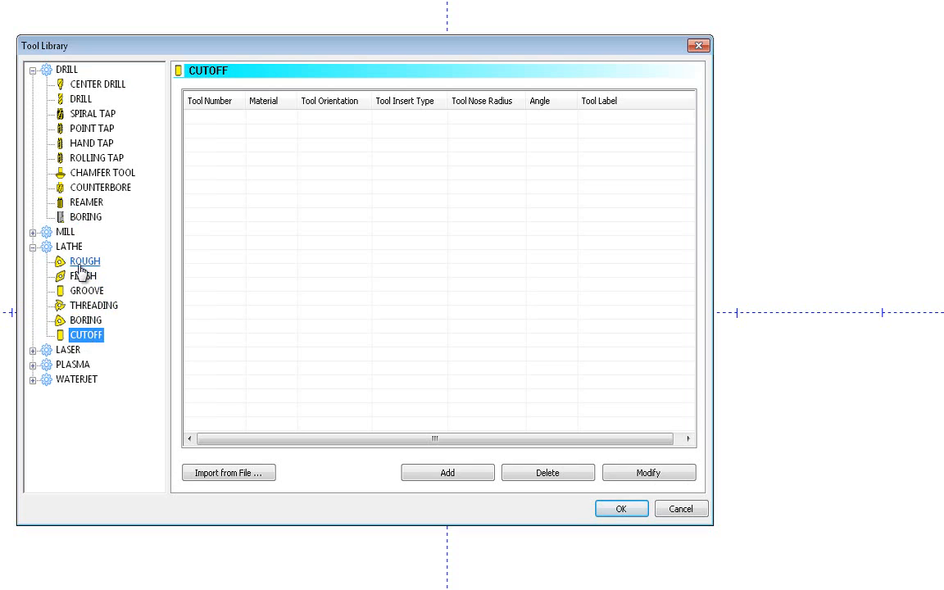
left_click(85, 261)
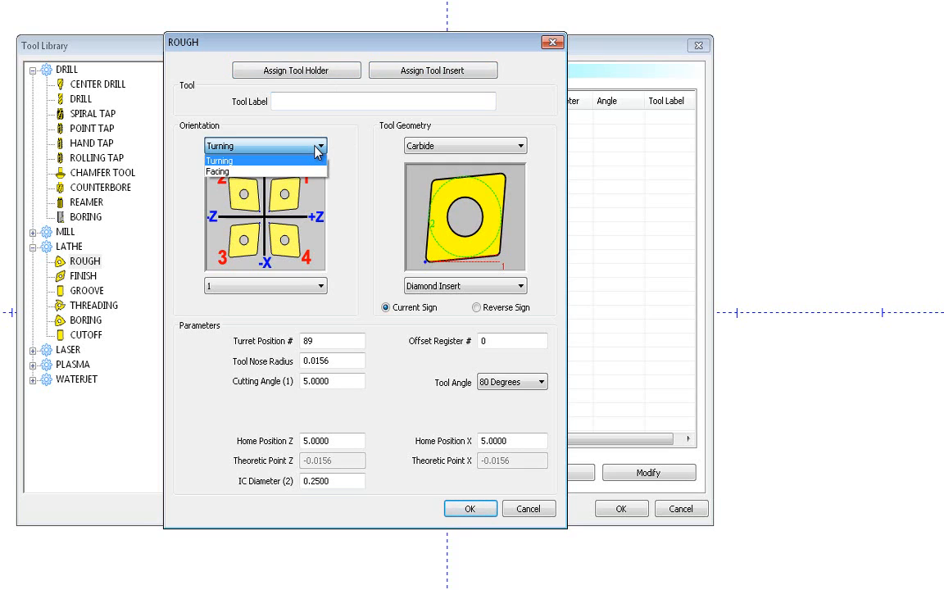
Set the new lathe rough tool to Turning orientation with the carbide diamond insert, 55-degree tool angle and 25 cutting angle.
left_click(238, 144)
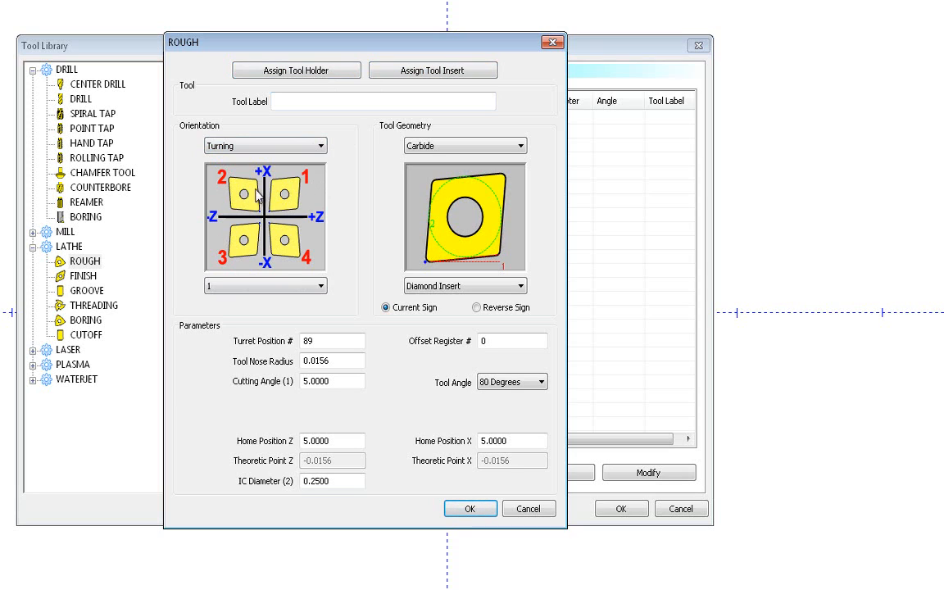
mouse_move(312, 246)
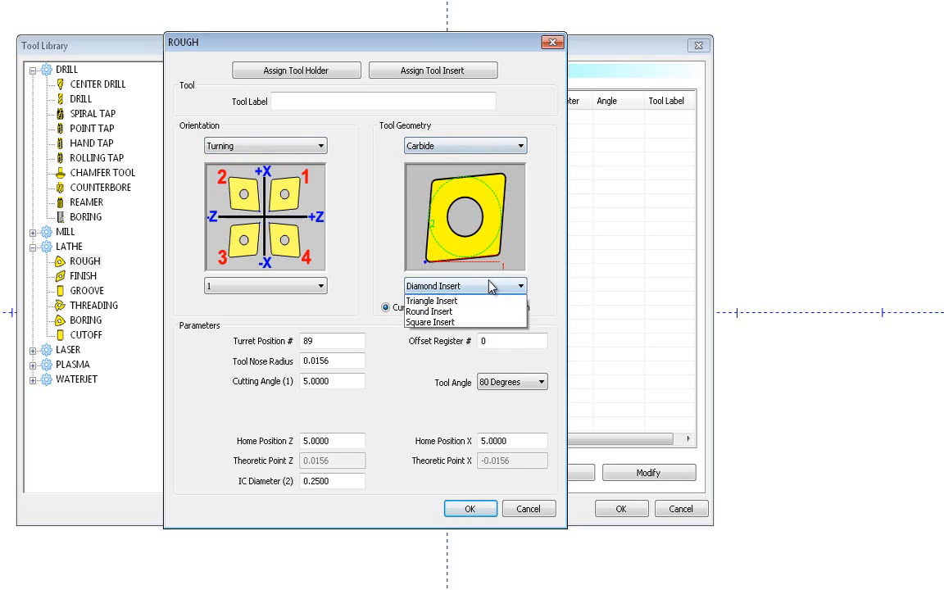
left_click(443, 285)
type("25.0000")
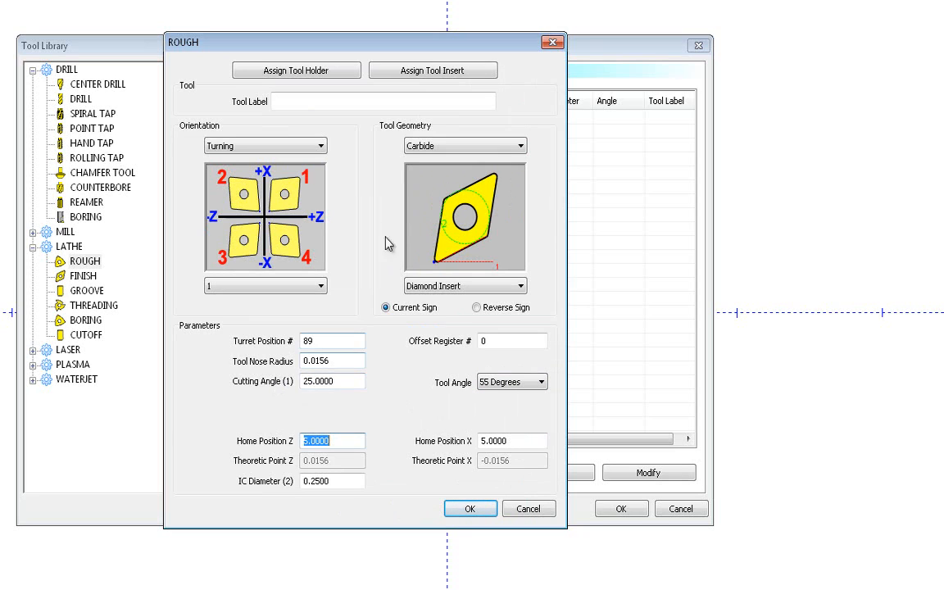
Label the tool 'MIKES CUSTOM LATHE TOOL 1'.
left_click(384, 101)
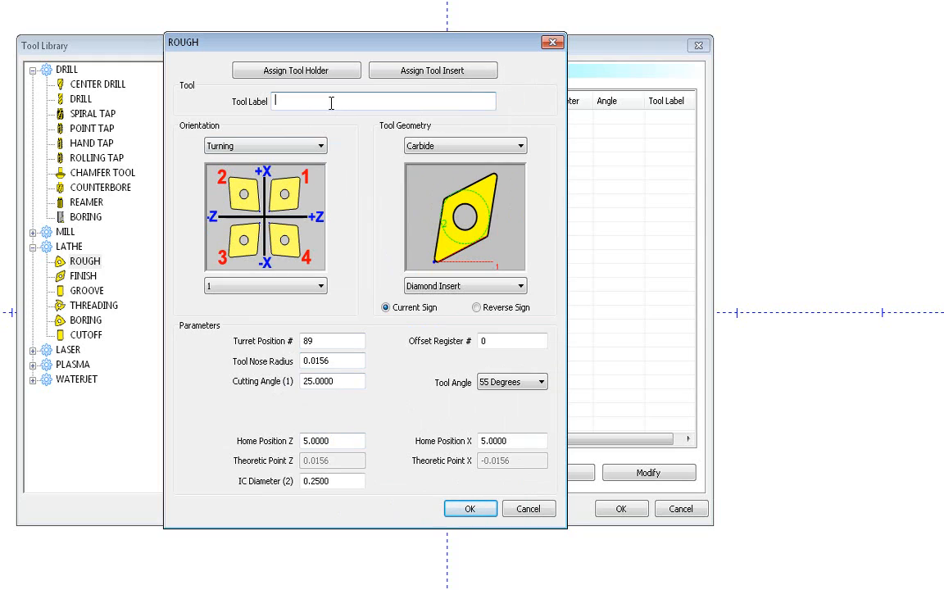
type("MIKES")
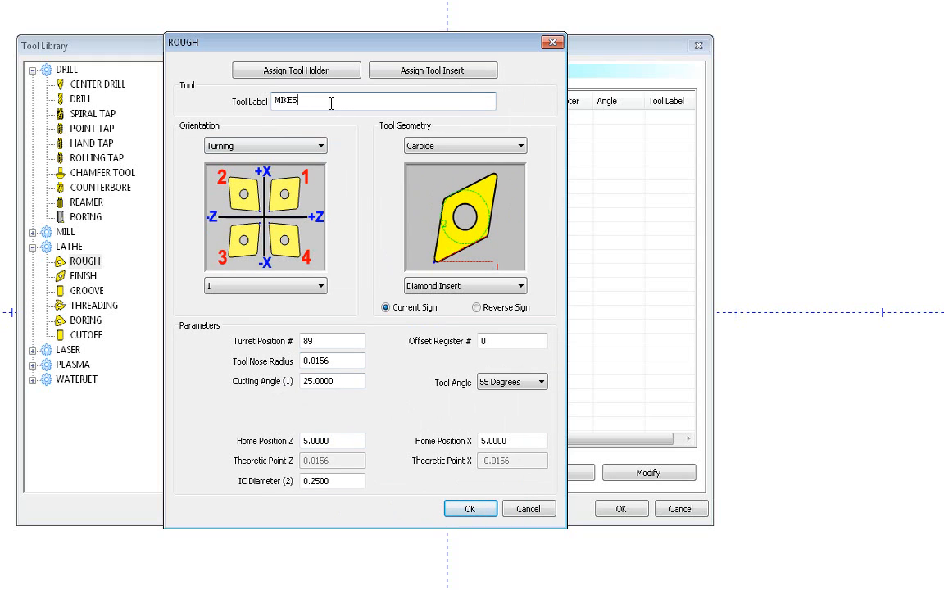
type("CUSTOM")
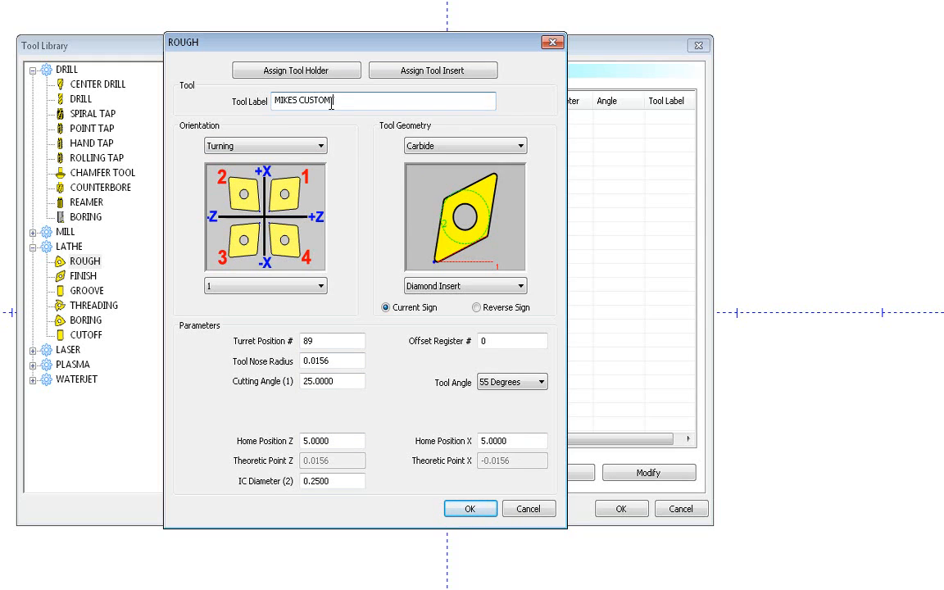
type("LATHE TOOL 1")
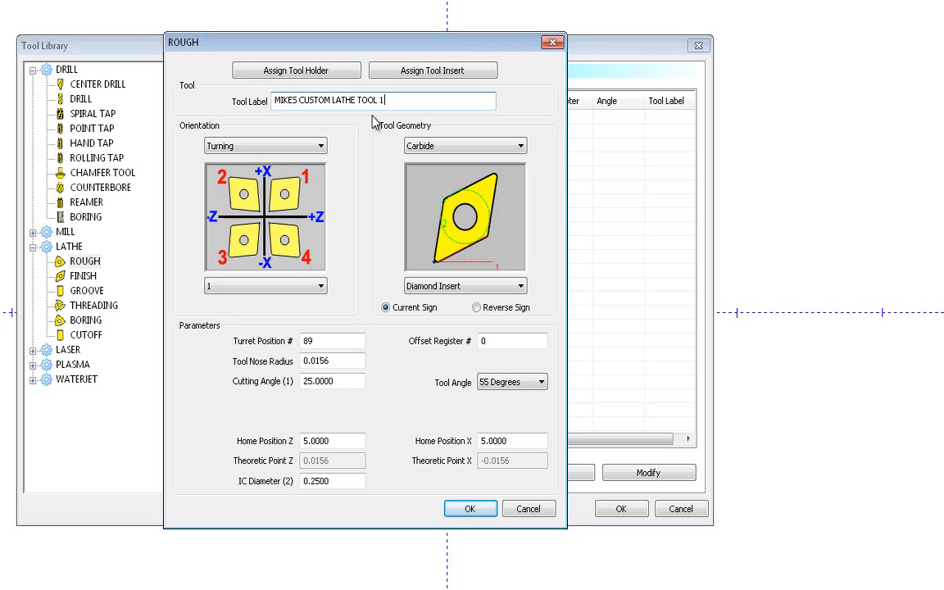
mouse_move(489, 325)
type("1")
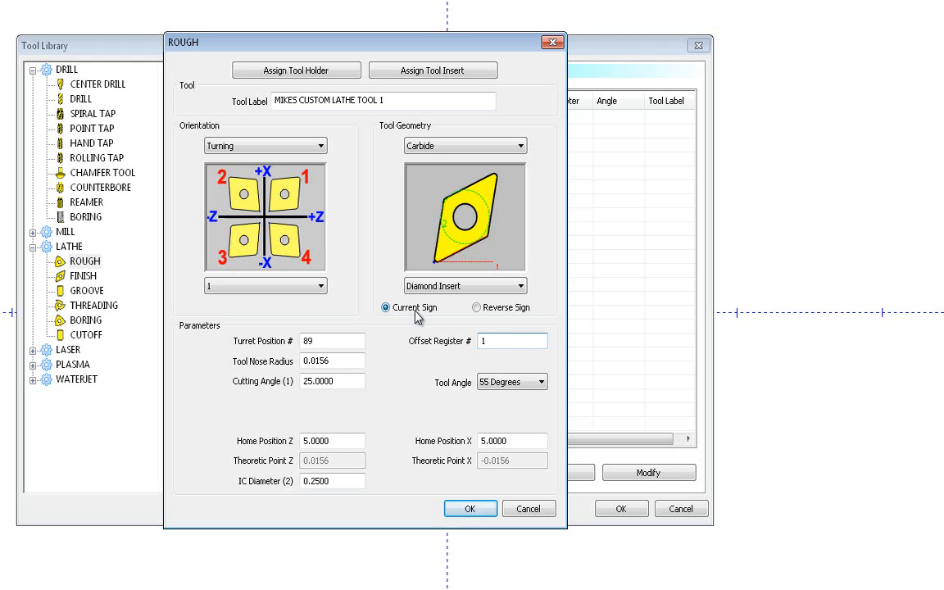
Set offset register 1, toggle the offset sign to reverse and back to current, and save the tool into the rough list.
left_click(511, 340)
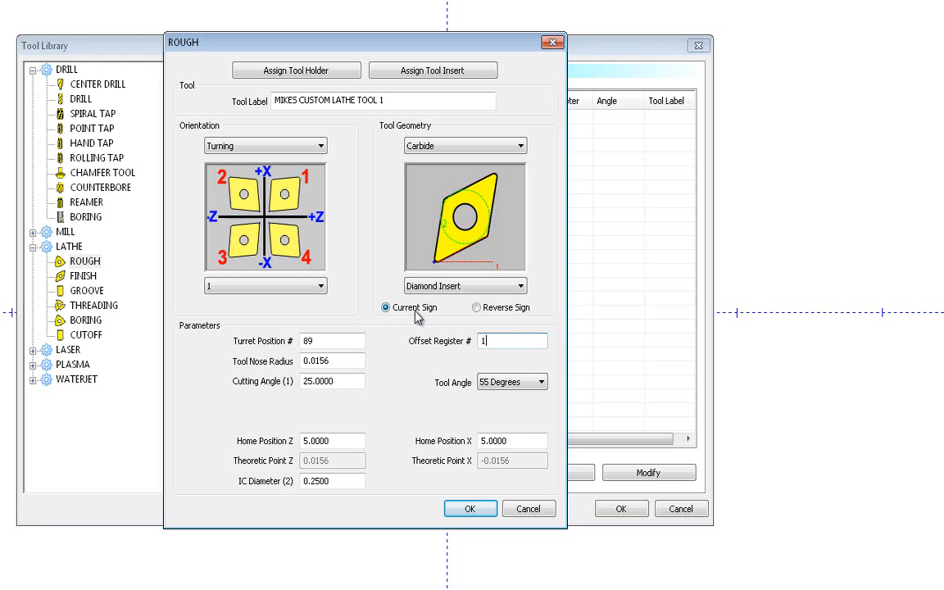
mouse_move(461, 305)
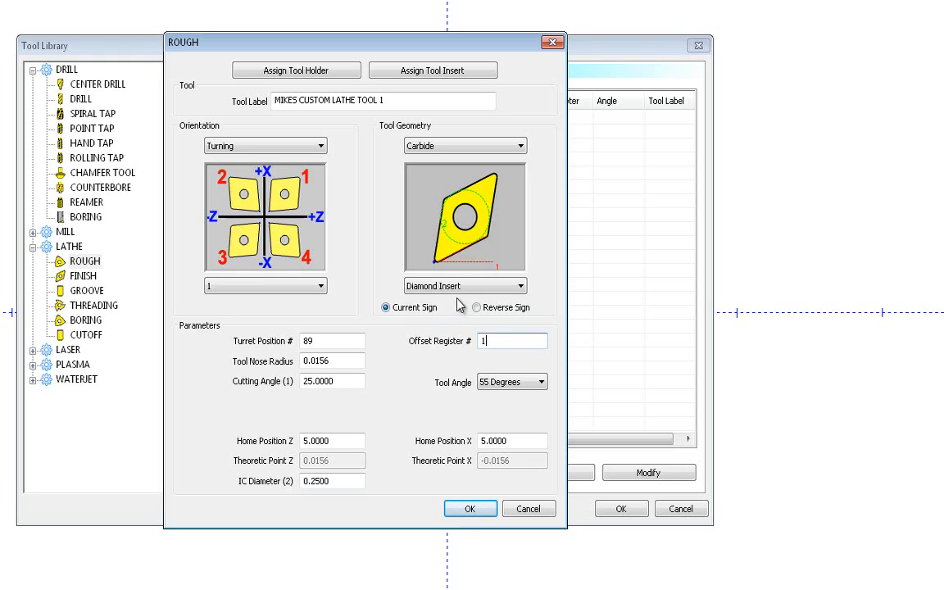
left_click(477, 307)
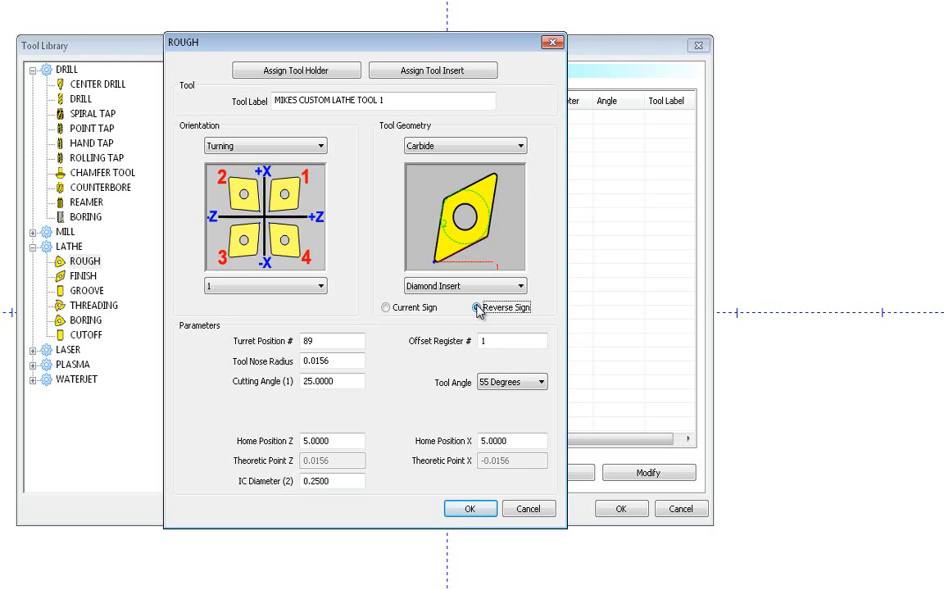
left_click(481, 308)
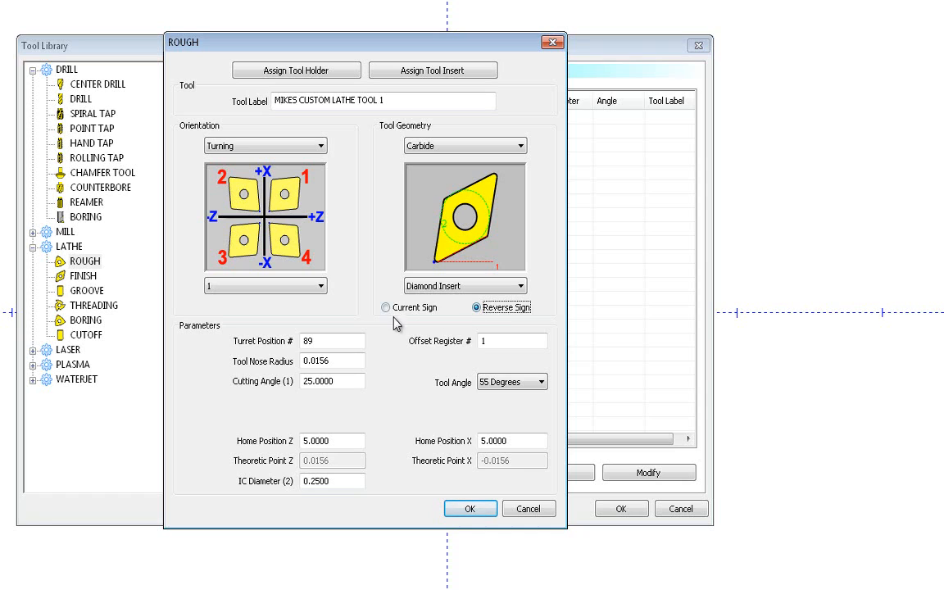
left_click(387, 309)
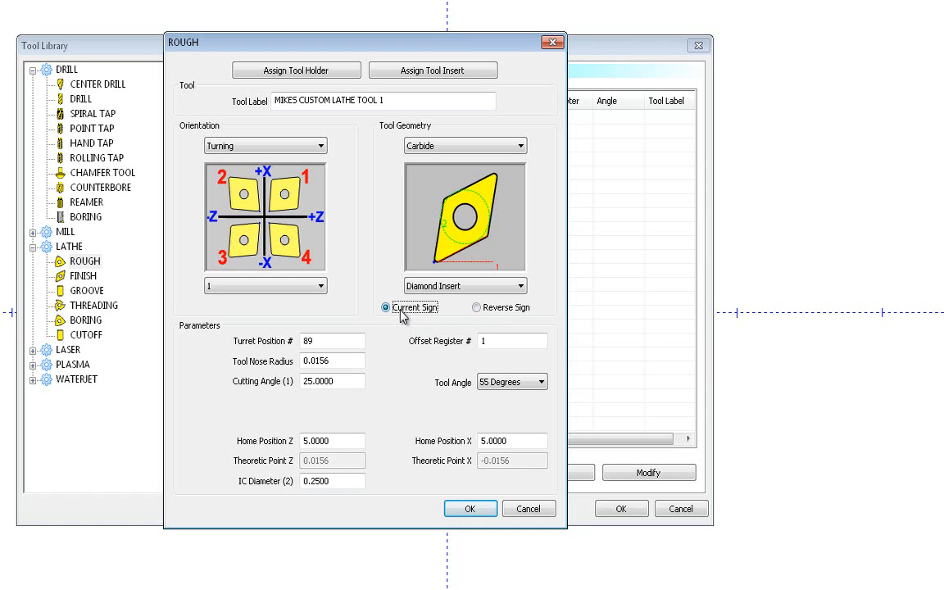
left_click(471, 508)
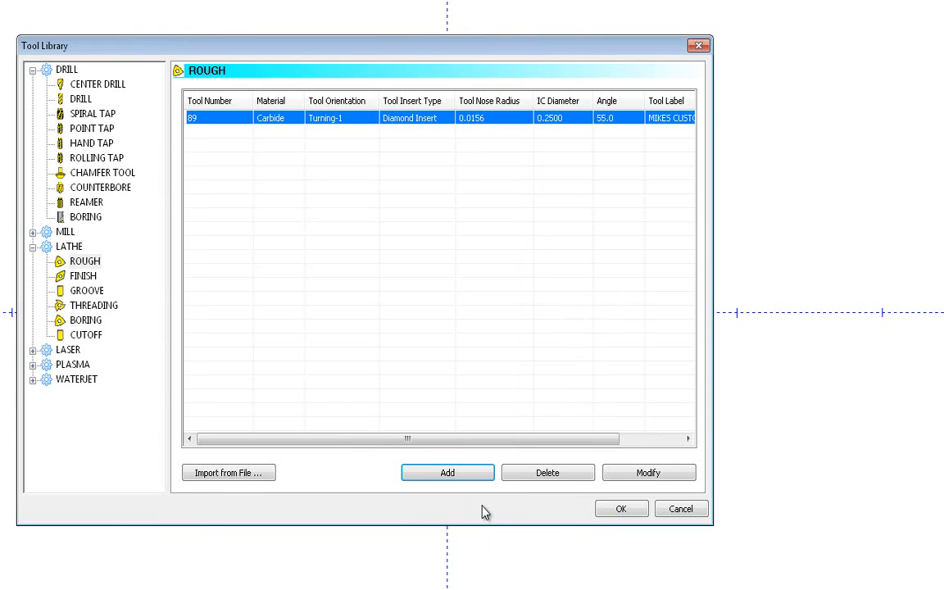